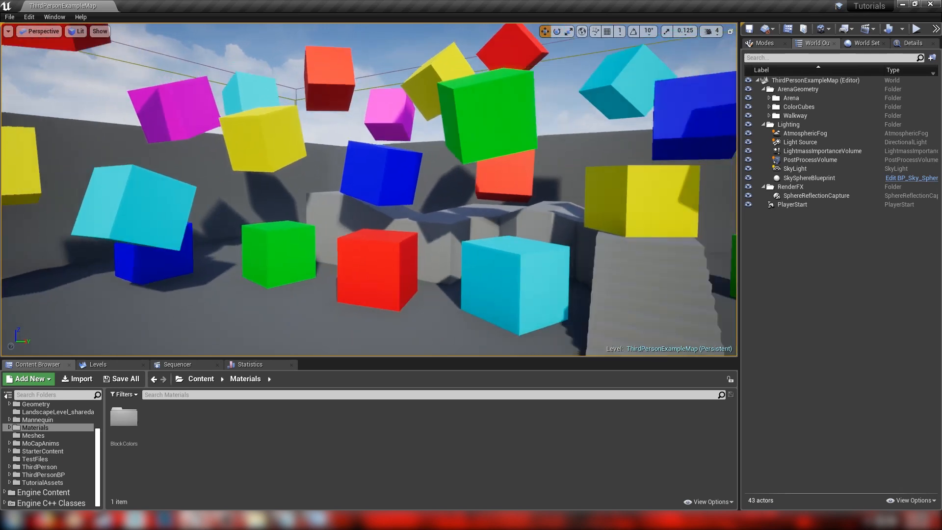
# Step: Add a new Material asset named DesatRing_MAT and open it in the Material Editor
pyautogui.moveTo(360, 180); pyautogui.dragTo(390, 210)
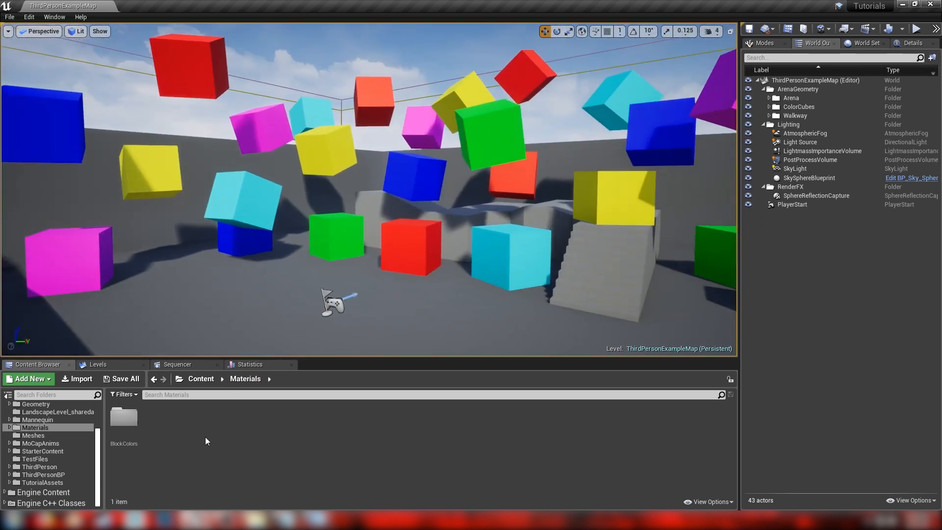
pyautogui.click(26, 379)
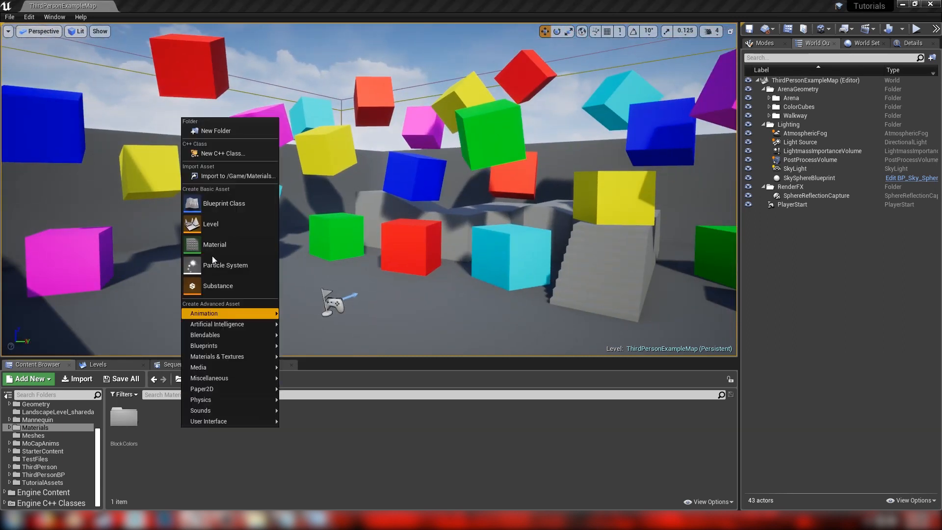
pyautogui.click(214, 245)
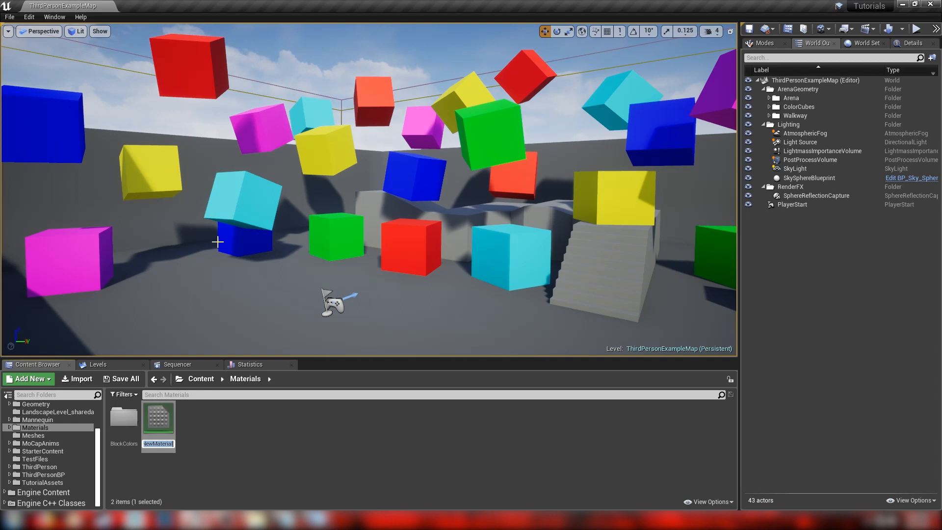
pyautogui.write('DesatRin')
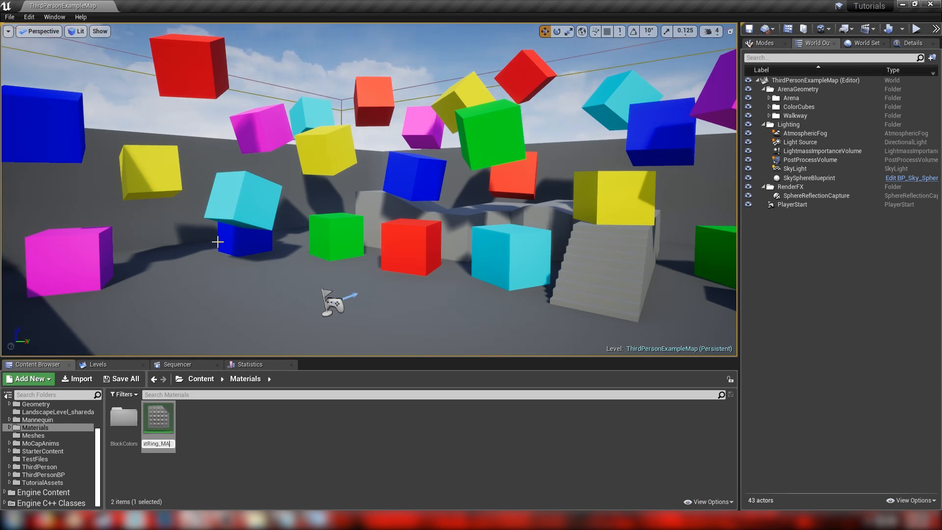
pyautogui.moveTo(158, 418)
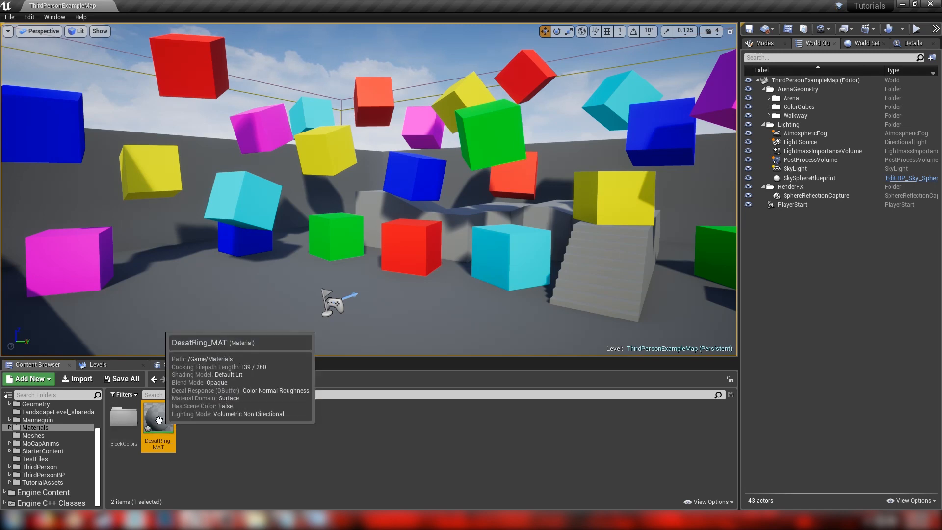
pyautogui.doubleClick(158, 416)
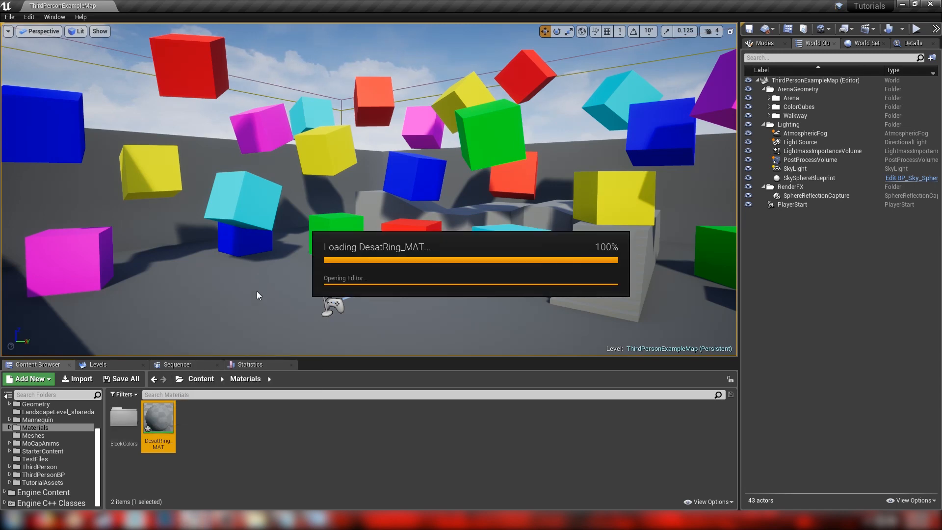
pyautogui.doubleClick(158, 418)
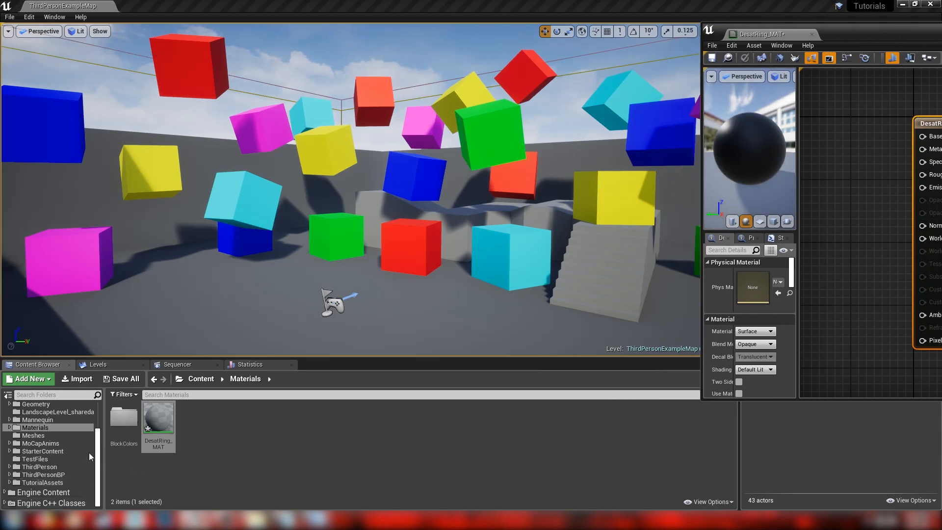
# Step: Browse to TutorialAssets > TexturePack > Masks and pick the ScanLine_M mask texture
pyautogui.click(34, 482)
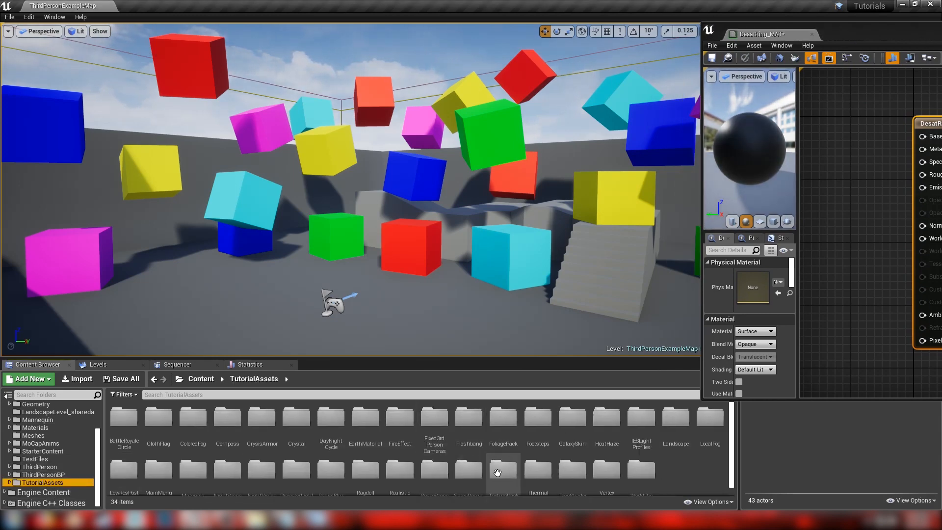
pyautogui.doubleClick(503, 469)
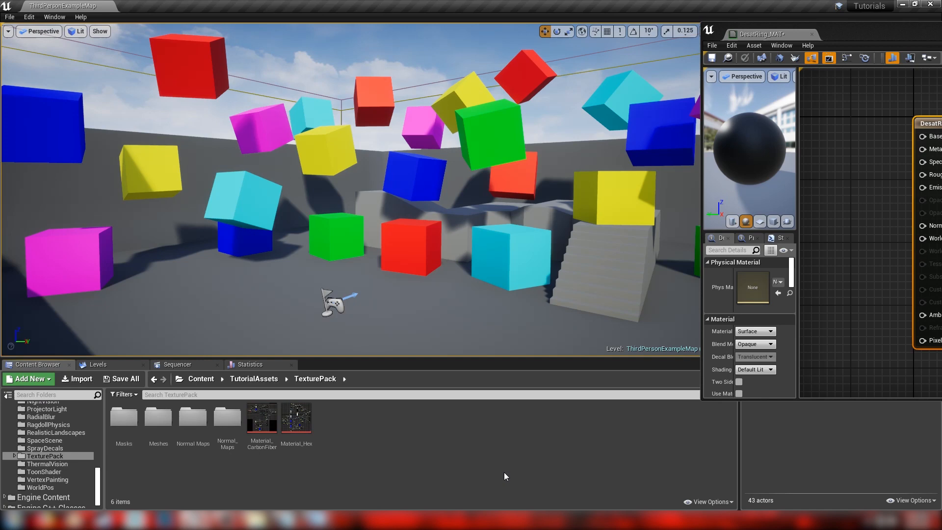
pyautogui.moveTo(130, 423)
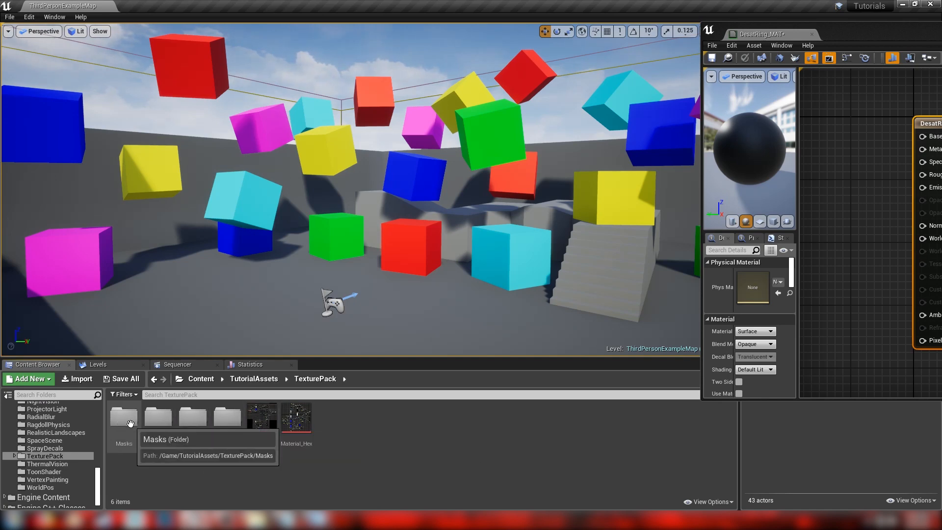
pyautogui.doubleClick(123, 418)
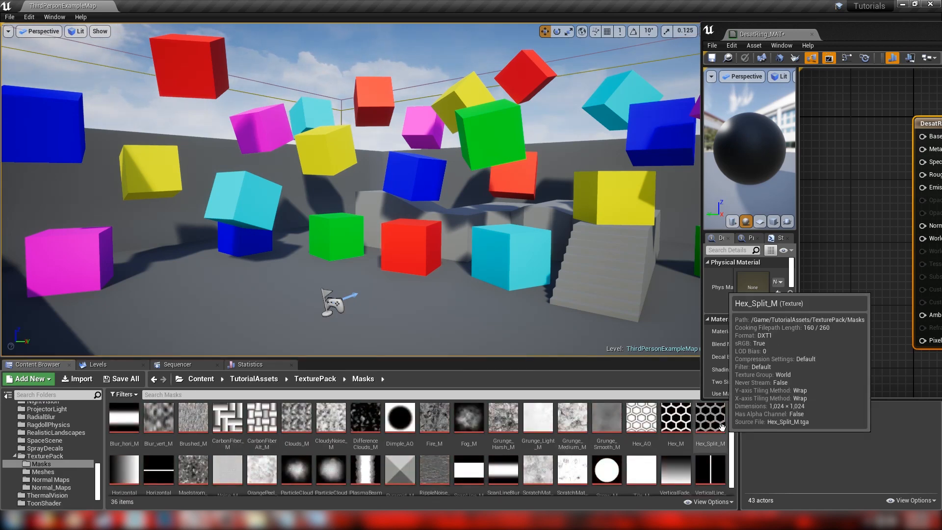
pyautogui.click(468, 470)
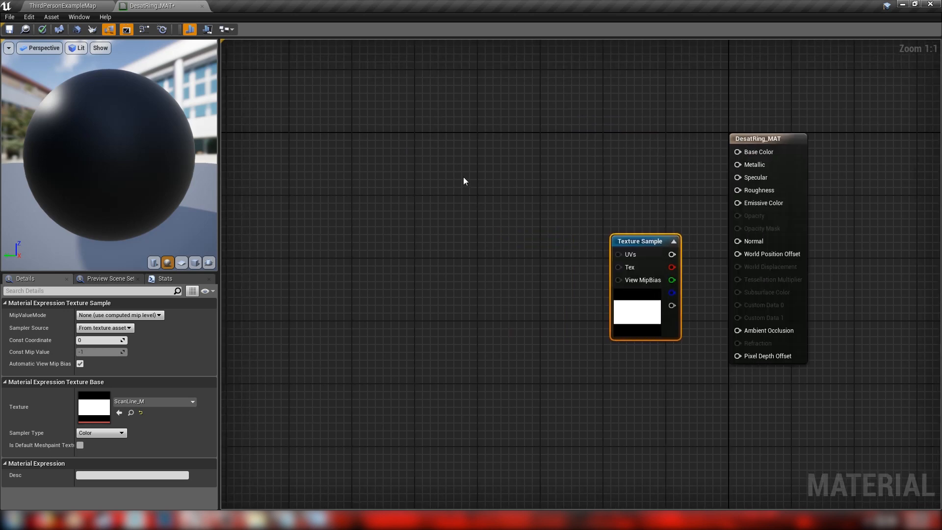
pyautogui.moveTo(472, 207)
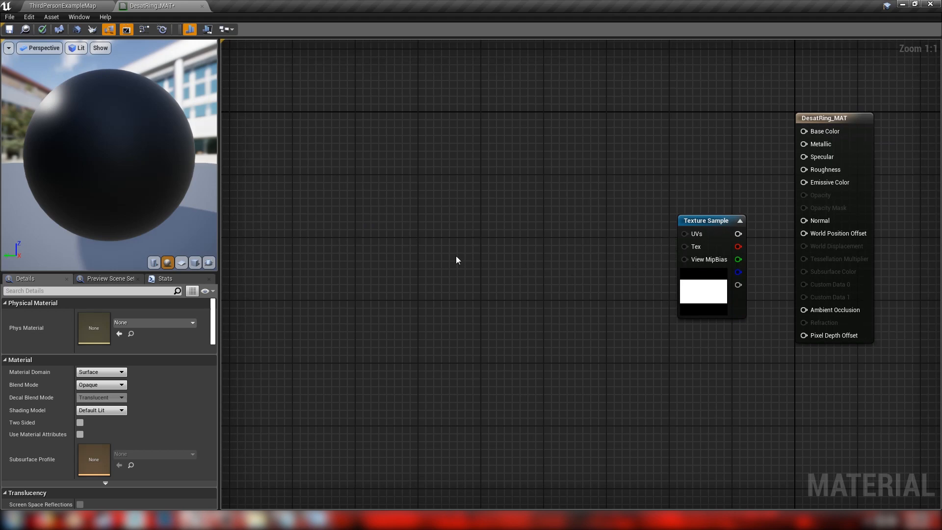
pyautogui.moveTo(446, 219)
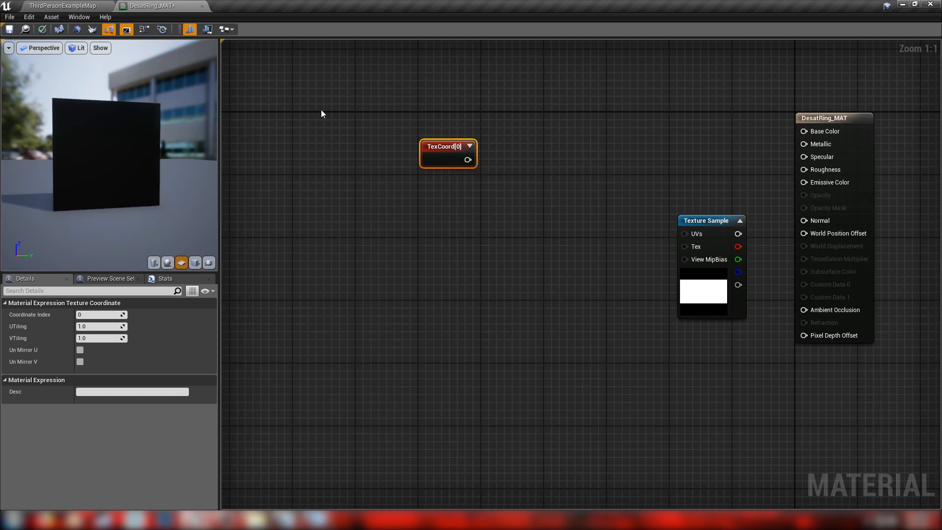
pyautogui.moveTo(52, 106)
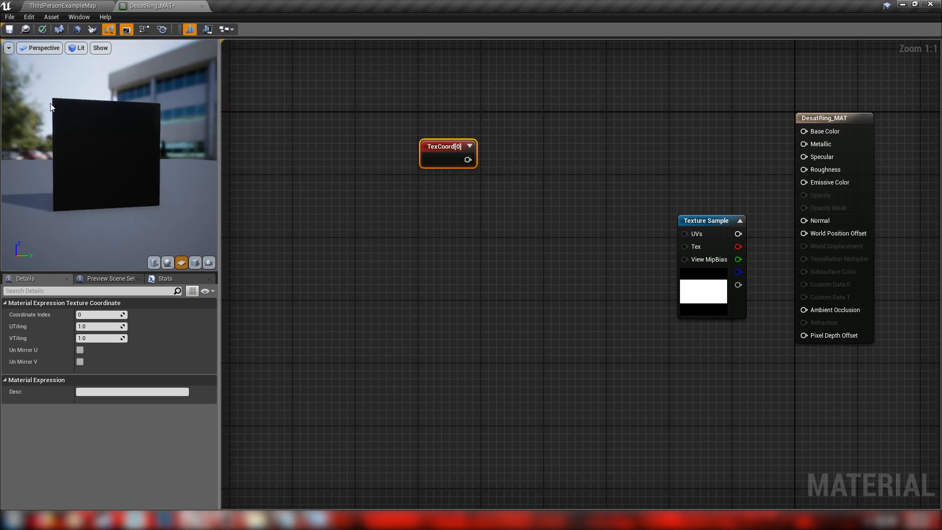
pyautogui.moveTo(449, 147)
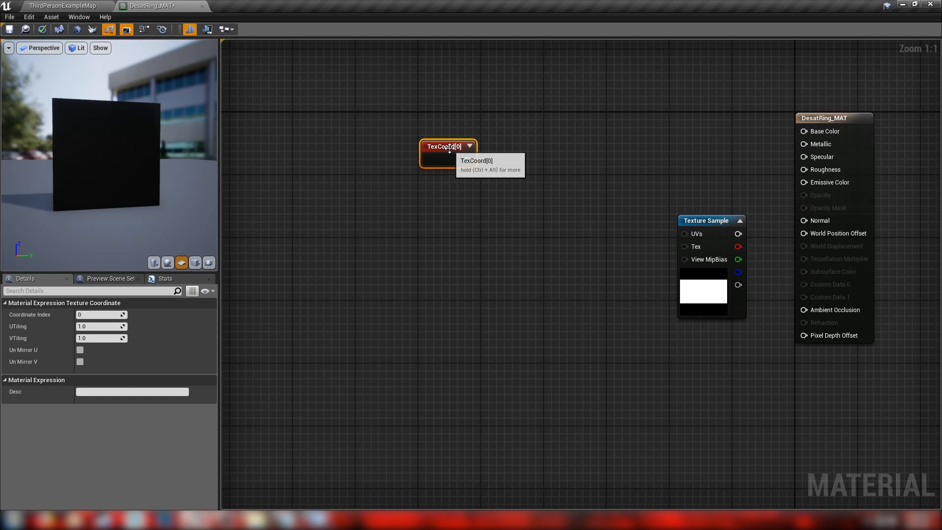
# Step: Start previewing the TexCoord node to show its red-green UV gradient
pyautogui.rightClick(448, 146)
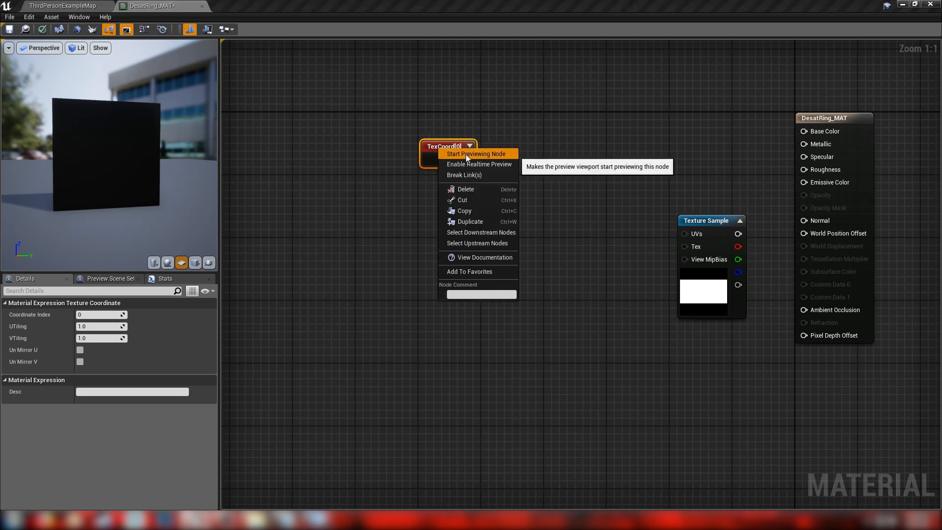
pyautogui.click(476, 154)
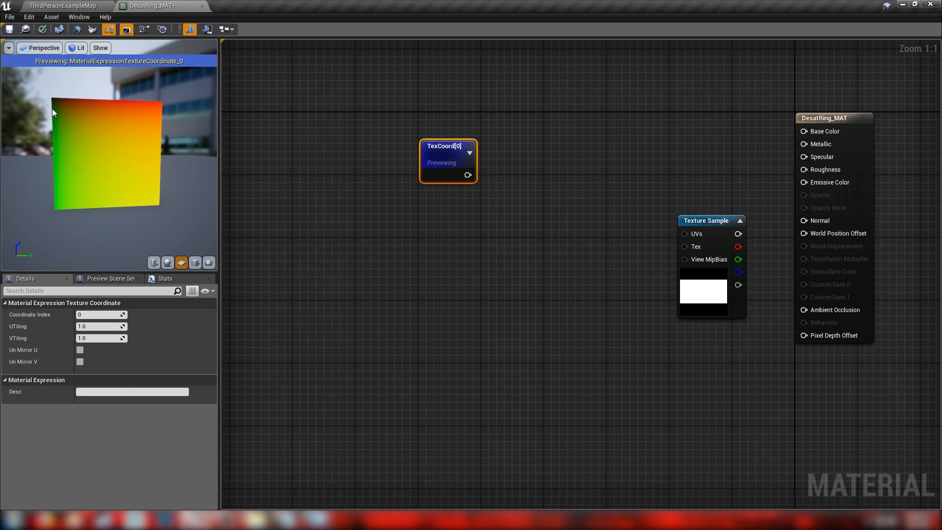
pyautogui.moveTo(53, 100)
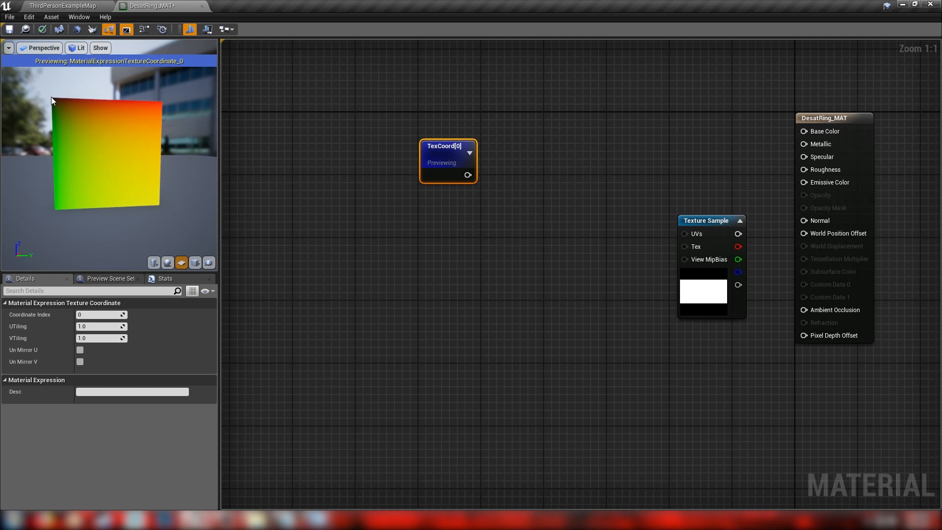
pyautogui.moveTo(162, 209)
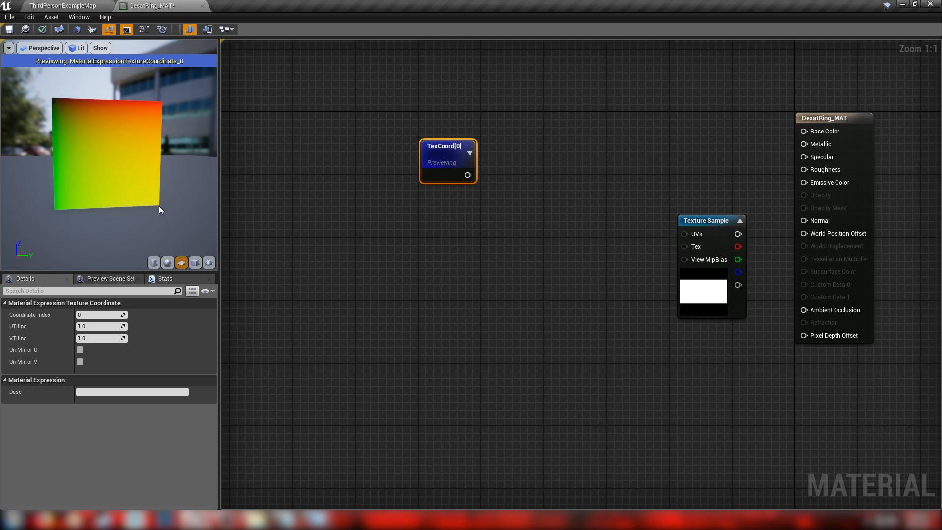
pyautogui.moveTo(175, 223)
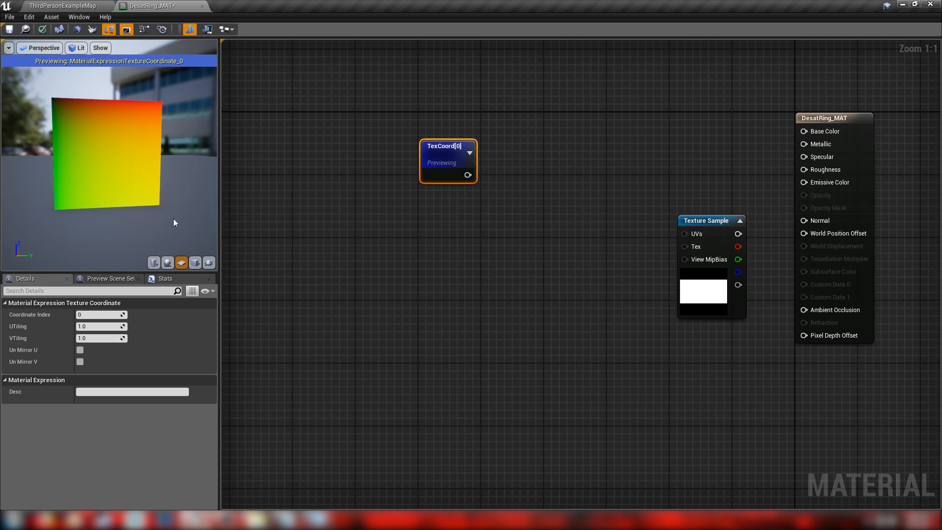
pyautogui.moveTo(103, 100)
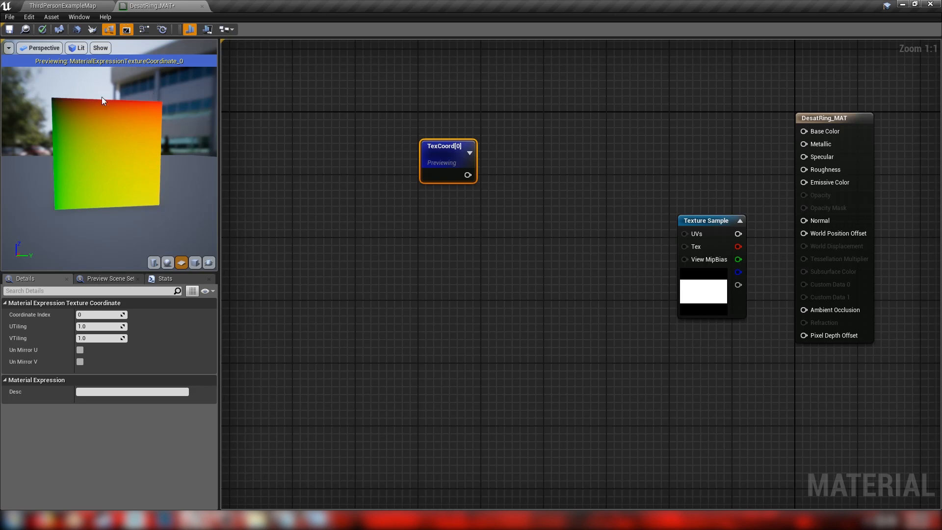
pyautogui.moveTo(63, 104)
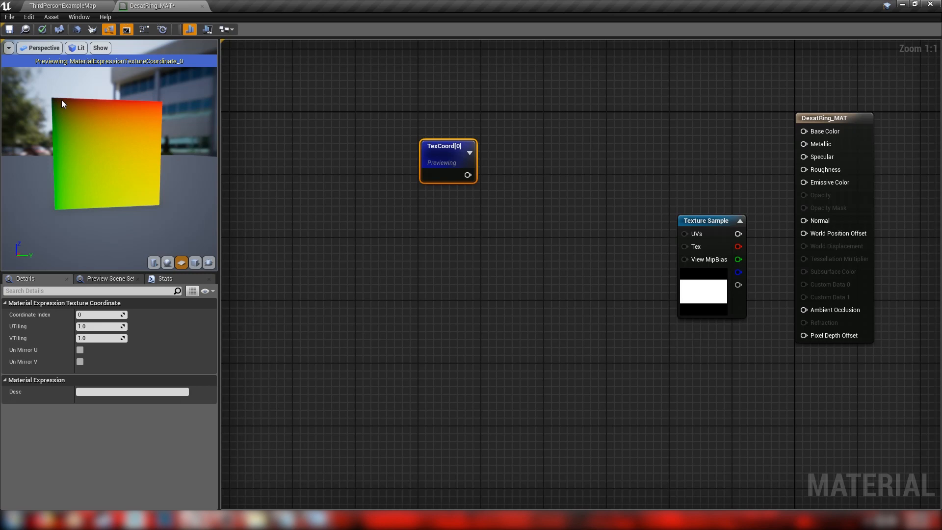
pyautogui.moveTo(65, 159)
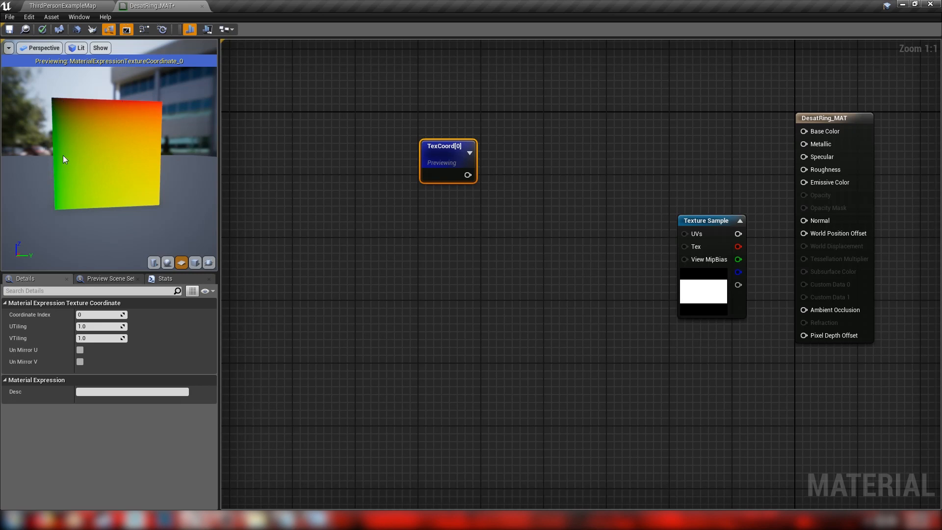
pyautogui.moveTo(59, 101)
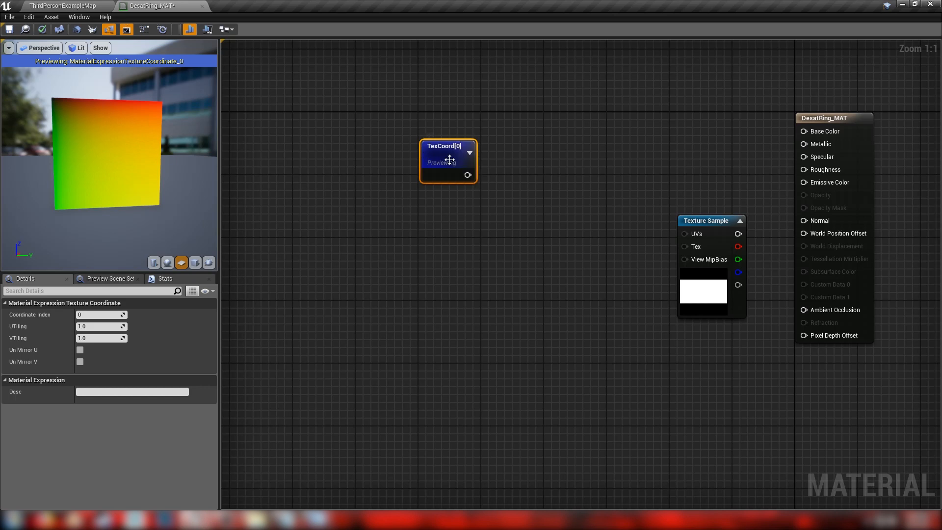
pyautogui.moveTo(428, 155)
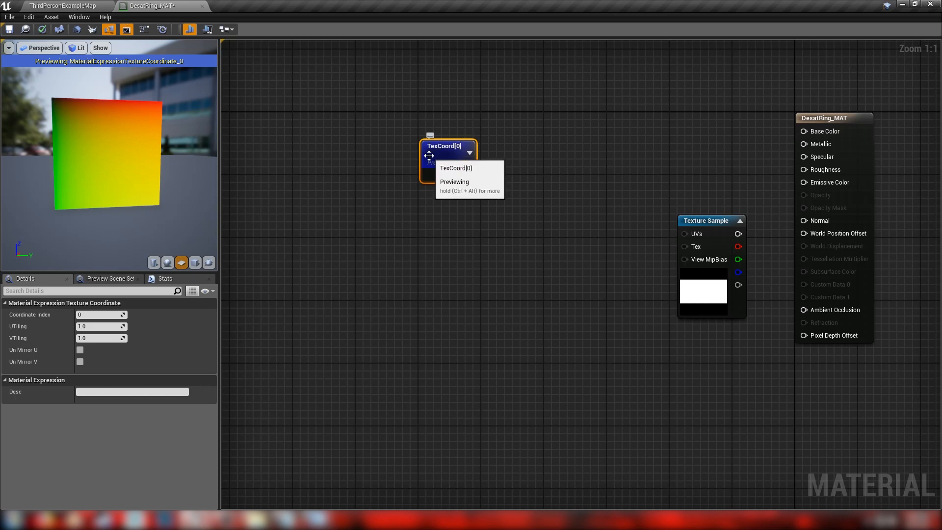
pyautogui.moveTo(482, 207)
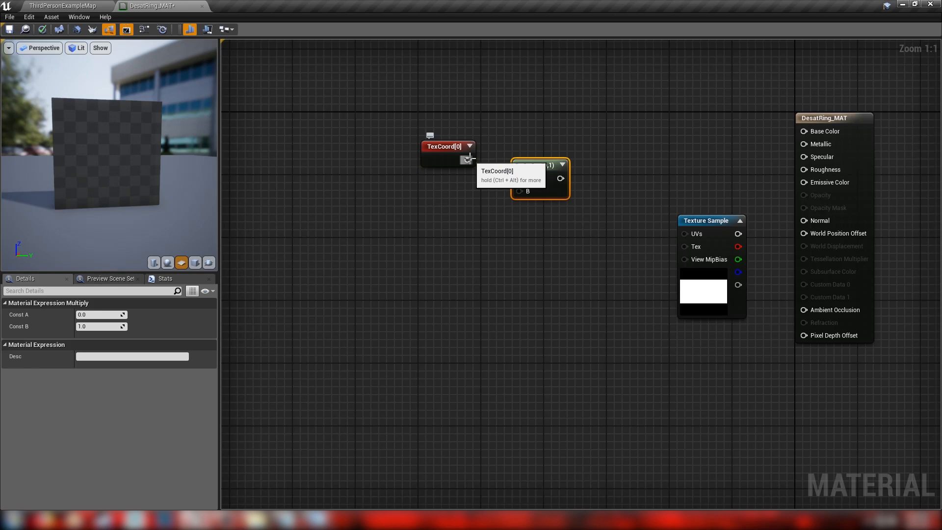
pyautogui.moveTo(467, 159); pyautogui.dragTo(518, 178)
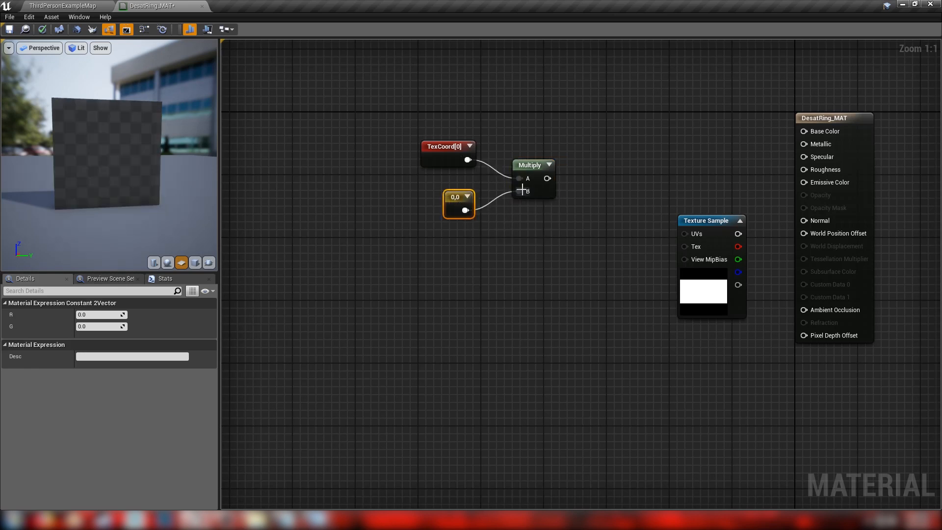
pyautogui.click(531, 165)
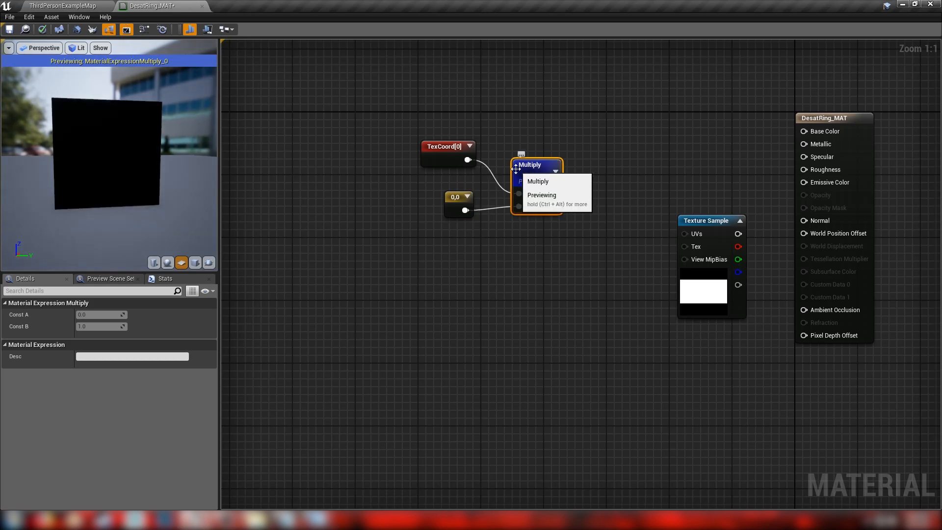
pyautogui.click(456, 197)
pyautogui.write('1')
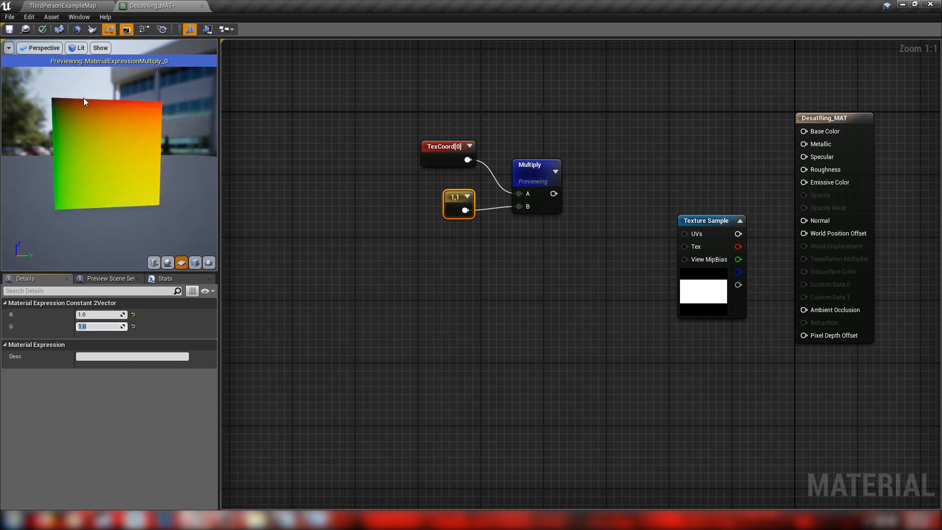
pyautogui.moveTo(107, 145)
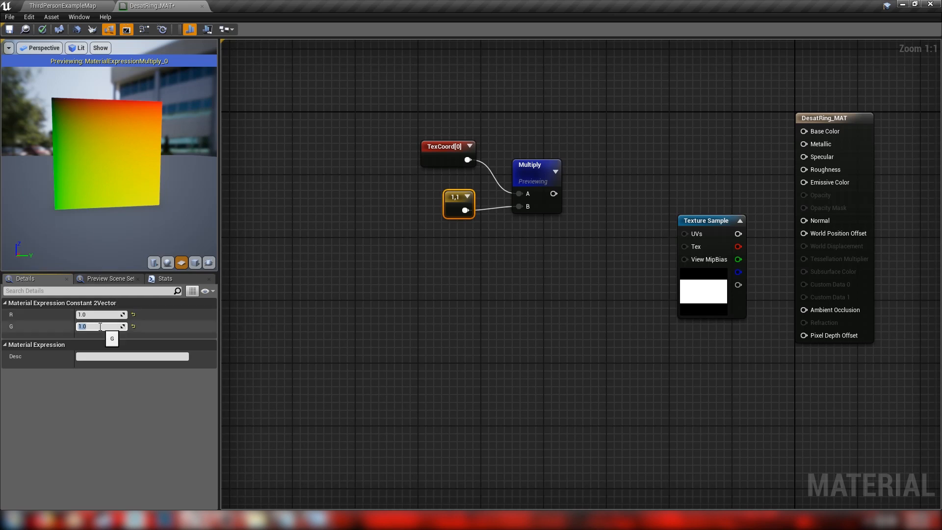
pyautogui.write('0.0')
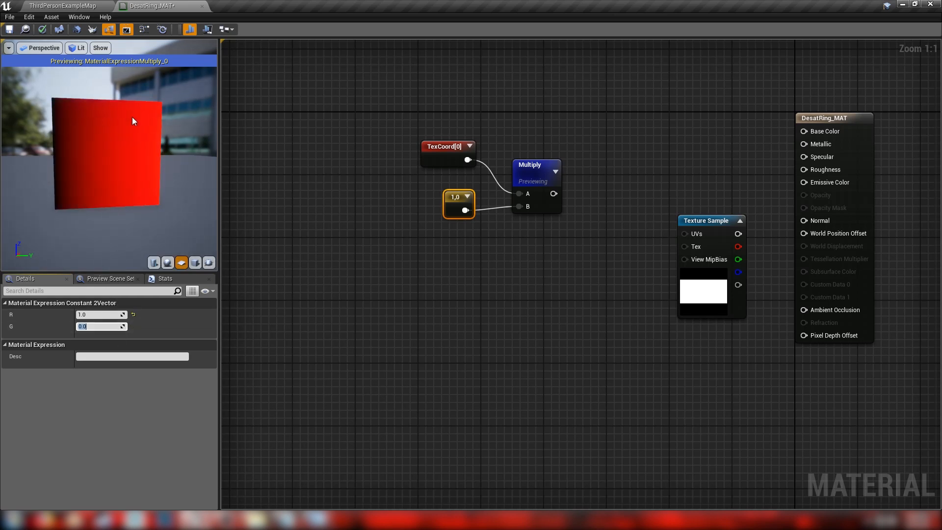
pyautogui.moveTo(65, 148)
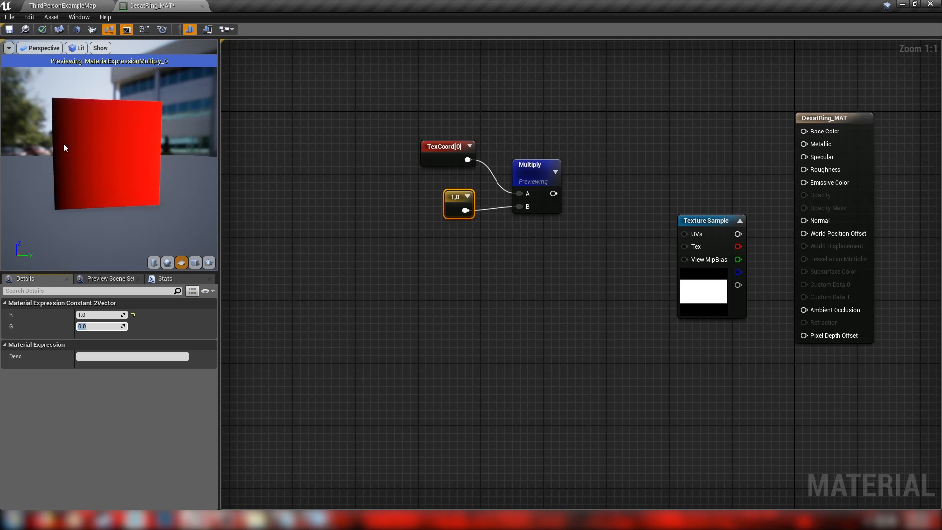
pyautogui.write('1')
pyautogui.click(101, 315)
pyautogui.write('0')
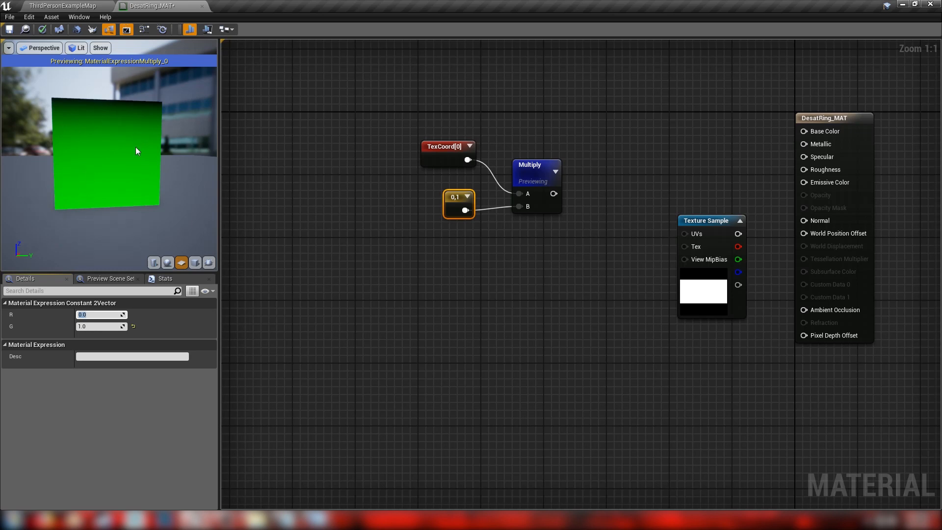
pyautogui.moveTo(183, 167)
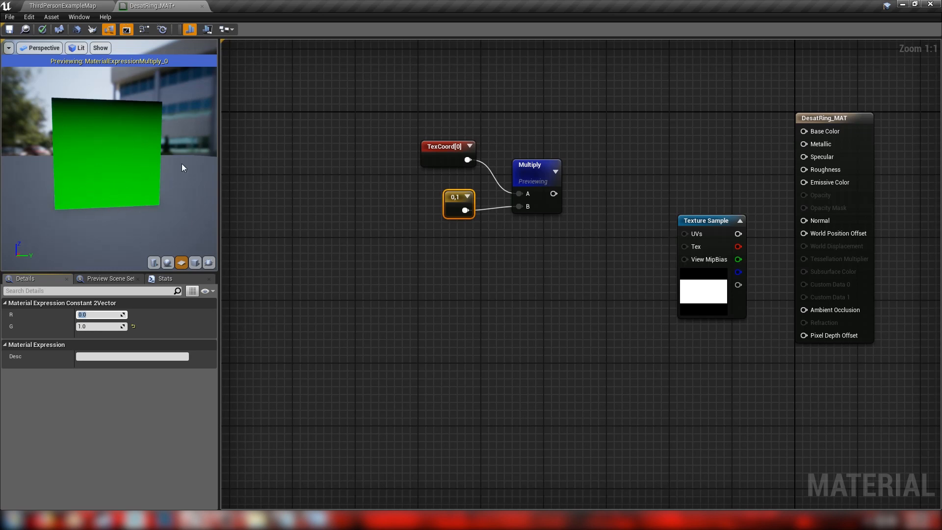
pyautogui.moveTo(140, 105)
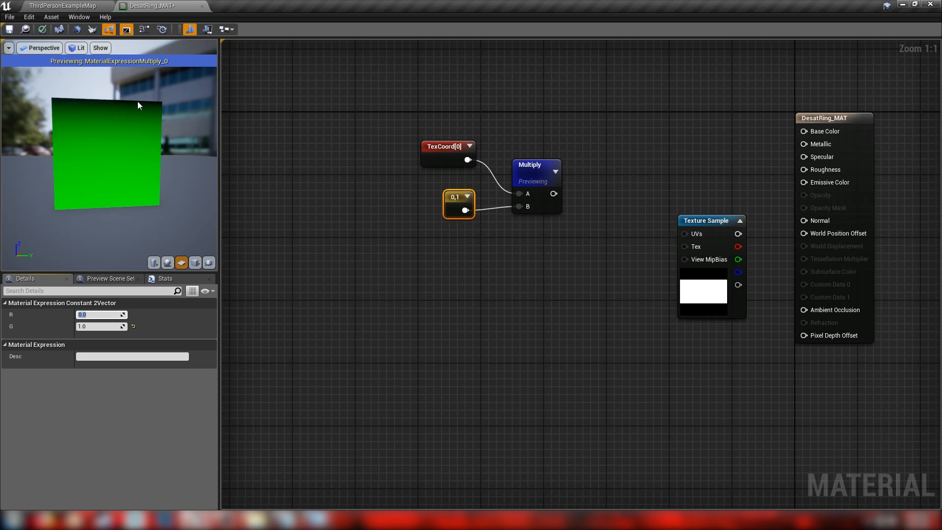
pyautogui.rightClick(531, 167)
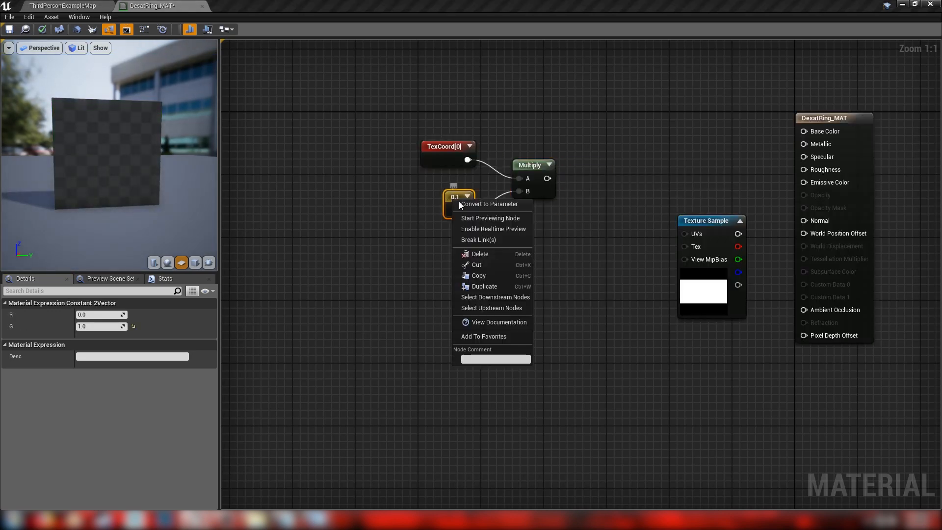
pyautogui.click(490, 205)
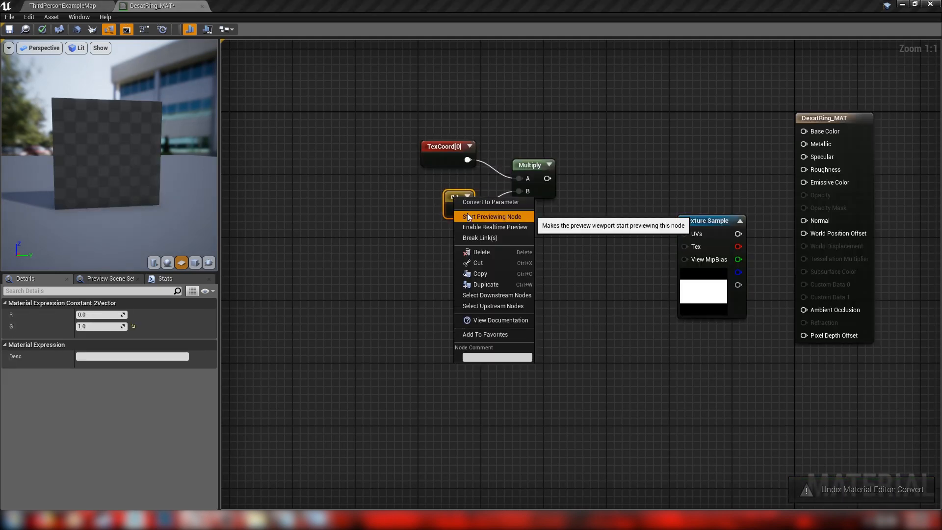
pyautogui.click(491, 216)
pyautogui.write('1')
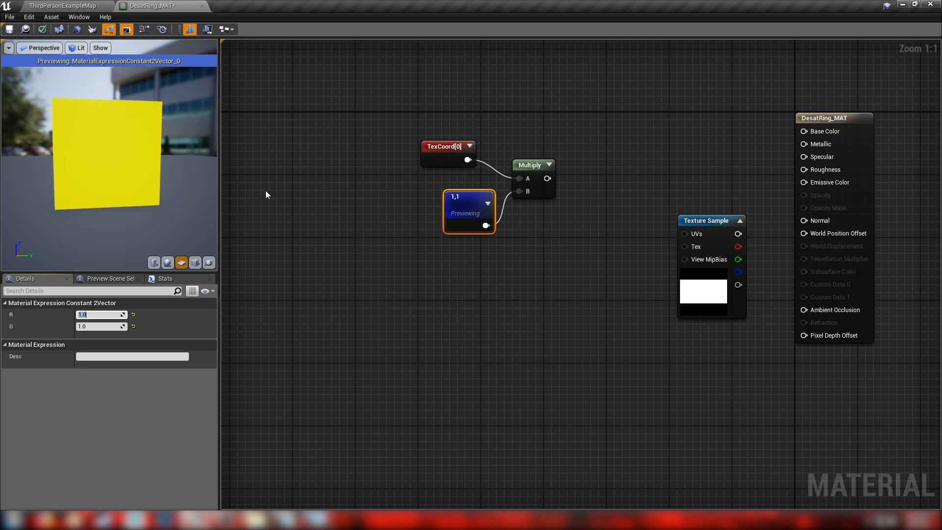
pyautogui.moveTo(104, 160)
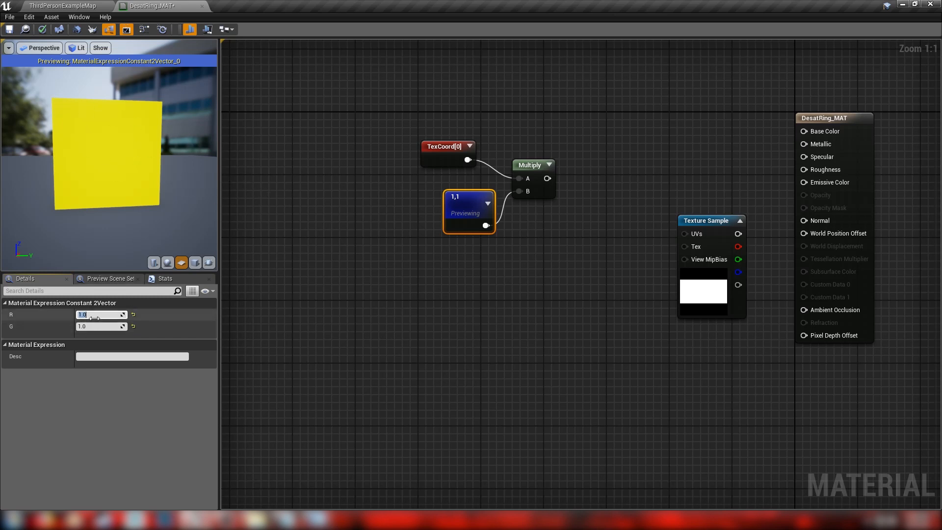
pyautogui.write('0.0')
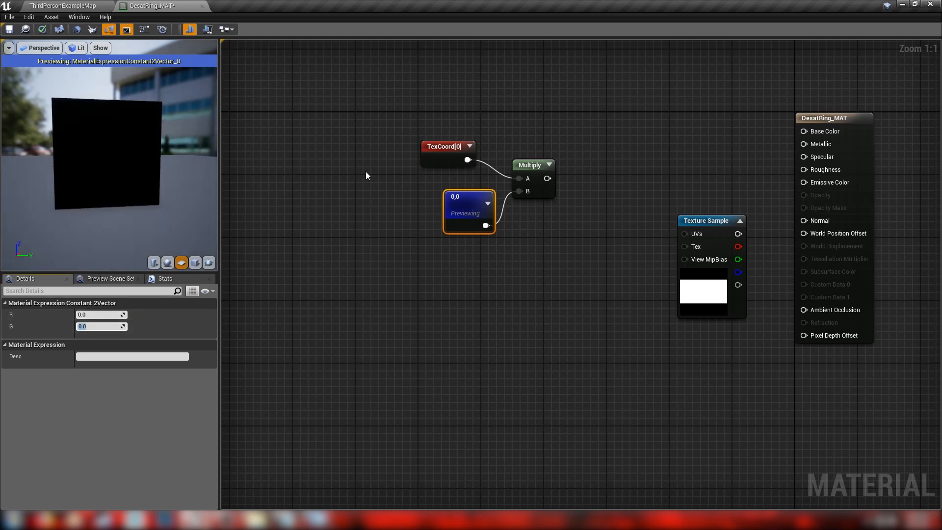
pyautogui.click(443, 147)
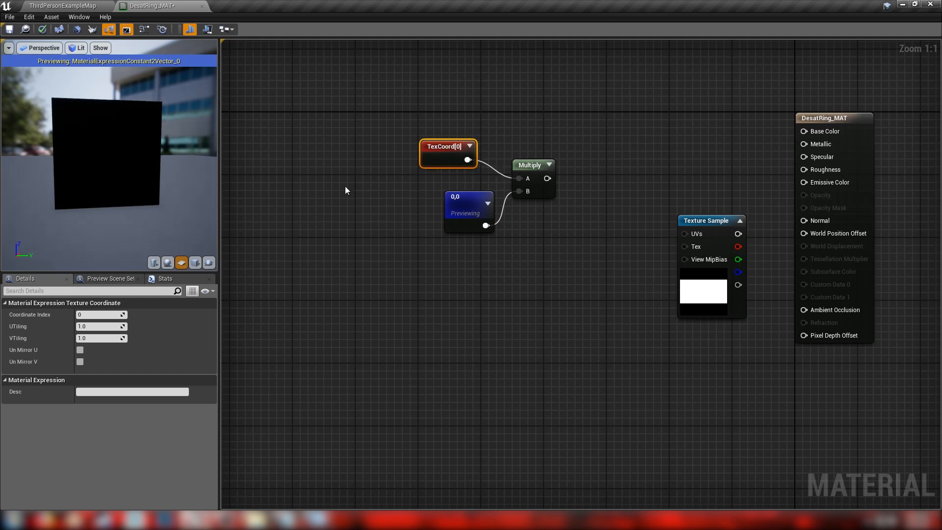
pyautogui.rightClick(465, 203)
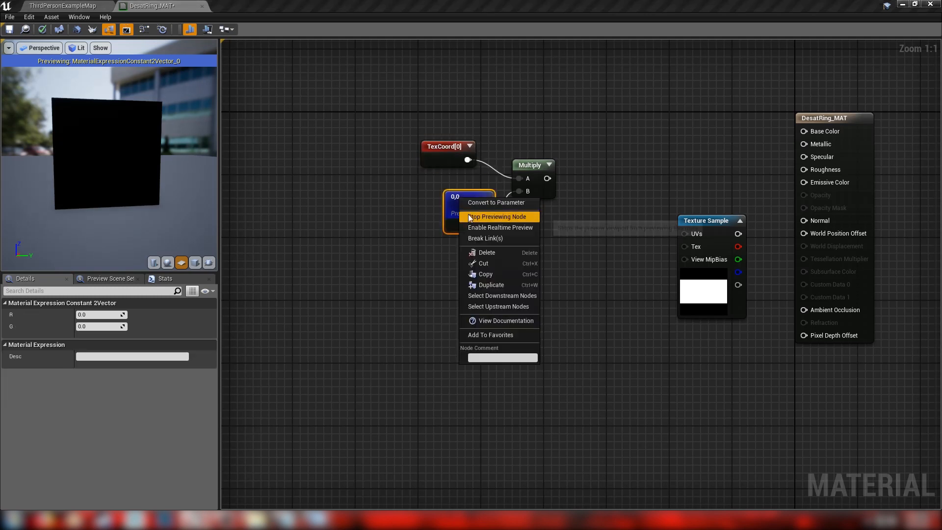
pyautogui.click(497, 216)
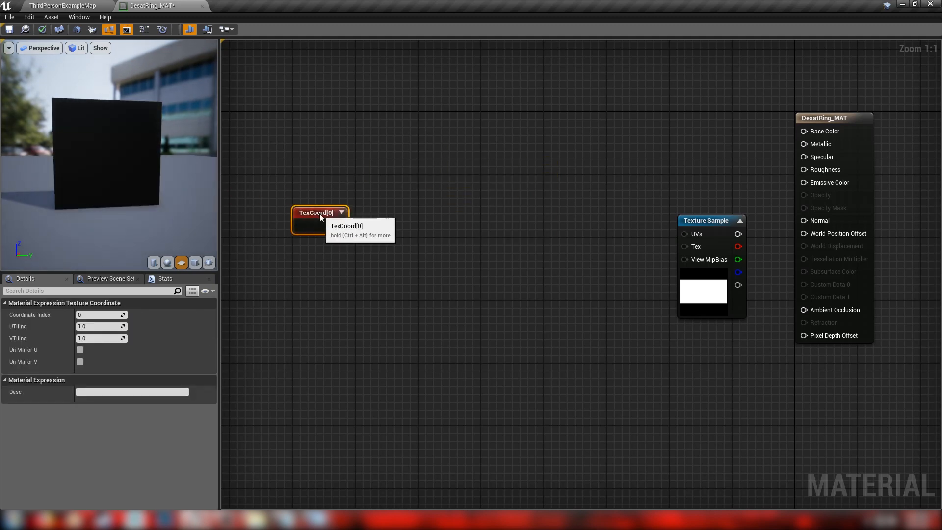
pyautogui.moveTo(707, 230)
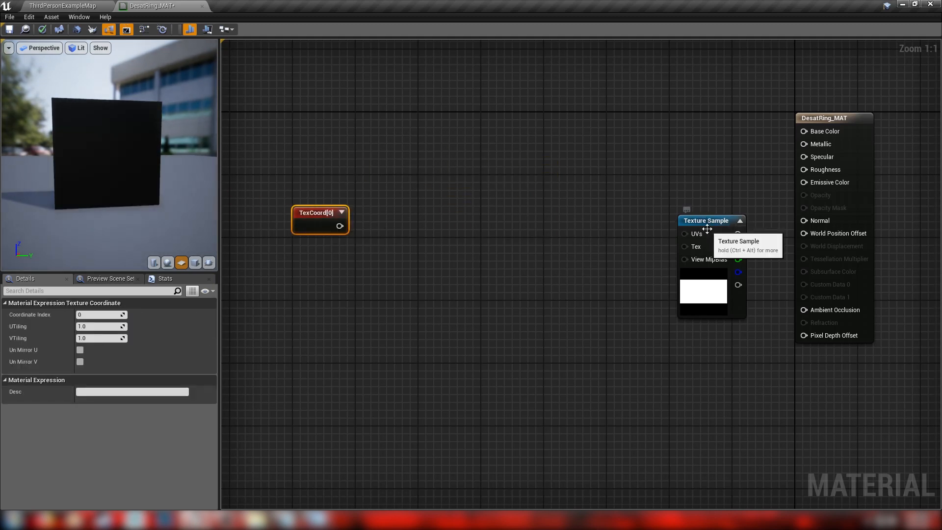
pyautogui.moveTo(421, 360)
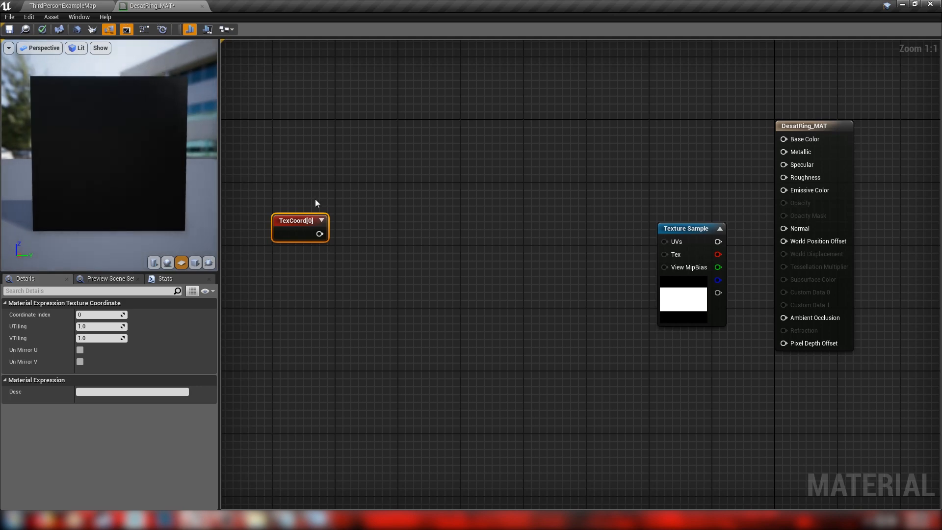
pyautogui.moveTo(395, 250)
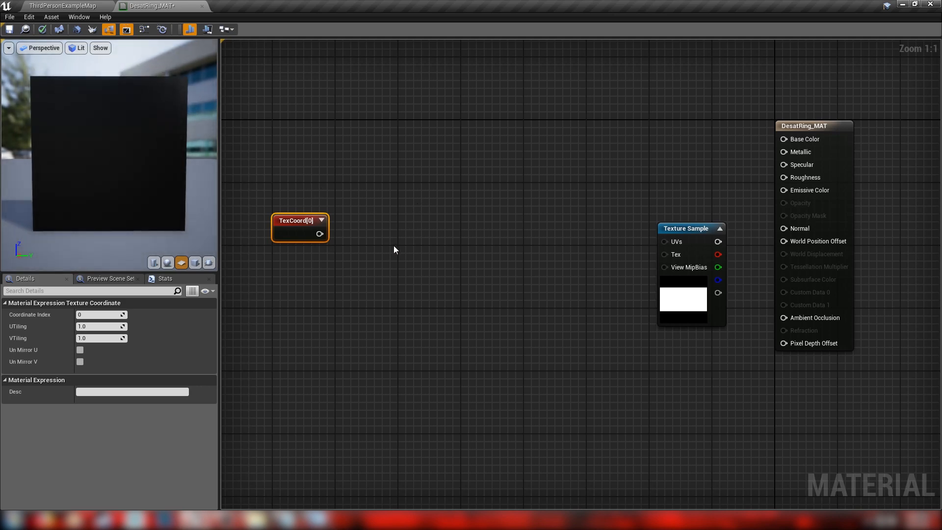
pyautogui.moveTo(325, 291)
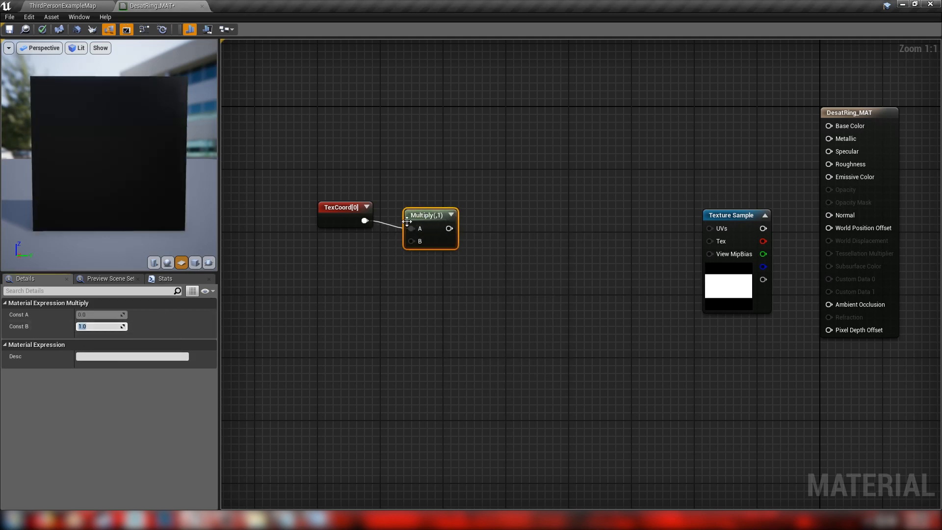
# Step: Set the Multiply to 2, add a Subtract, and feed it into both inputs of a squaring Multiply
pyautogui.write('2.0')
pyautogui.write('sub')
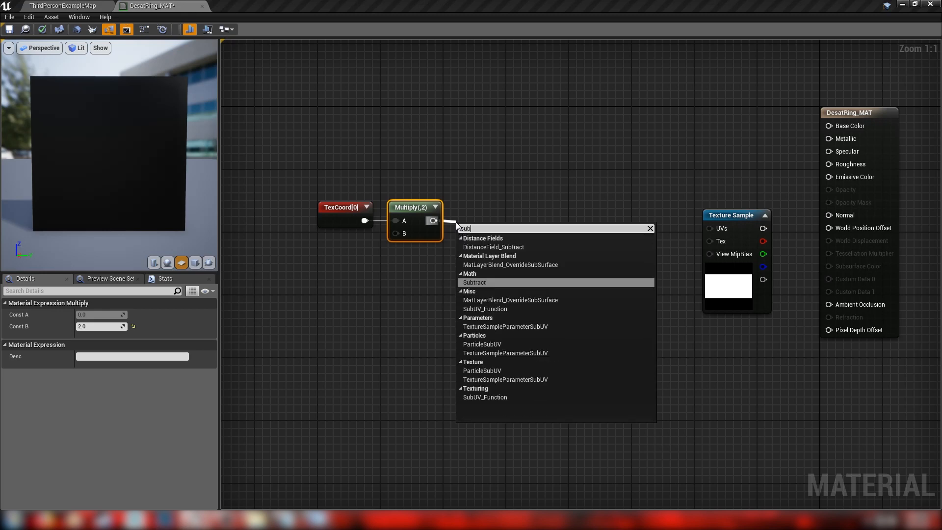
pyautogui.click(474, 282)
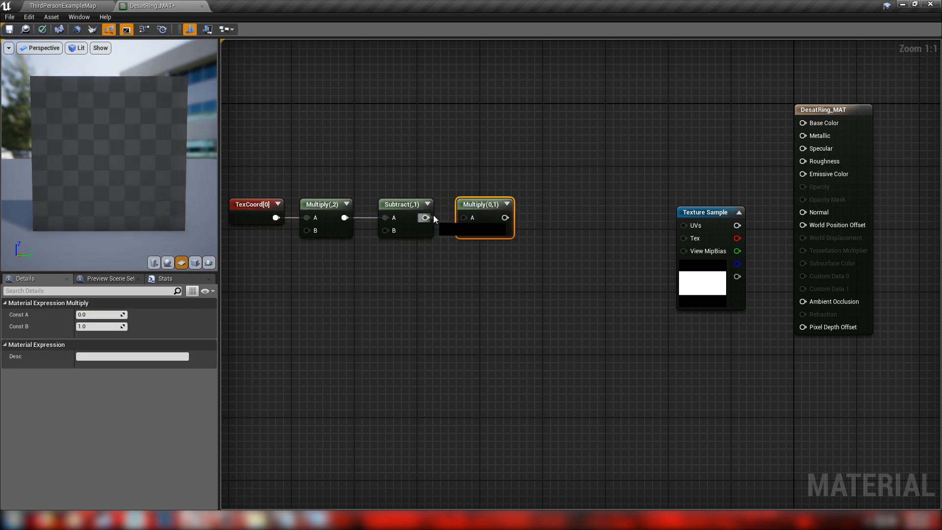
pyautogui.moveTo(425, 217); pyautogui.dragTo(463, 230)
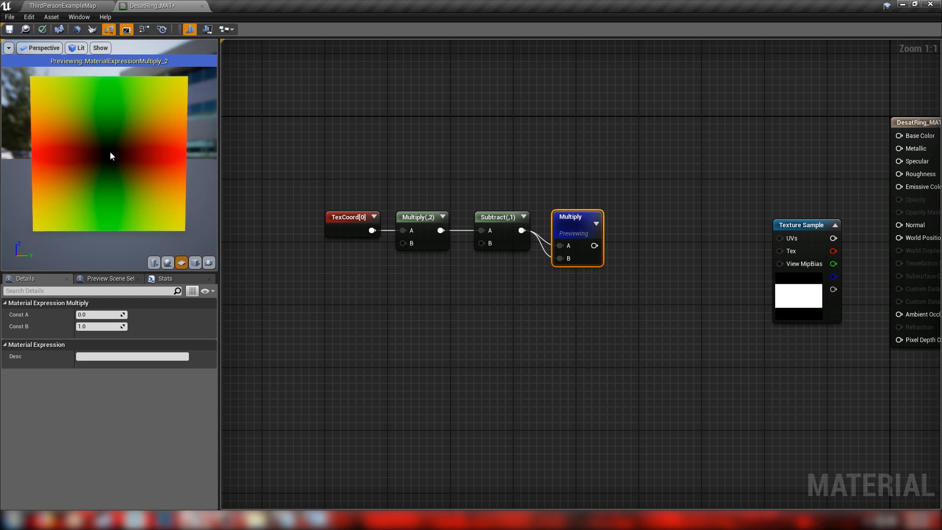
pyautogui.moveTo(31, 81)
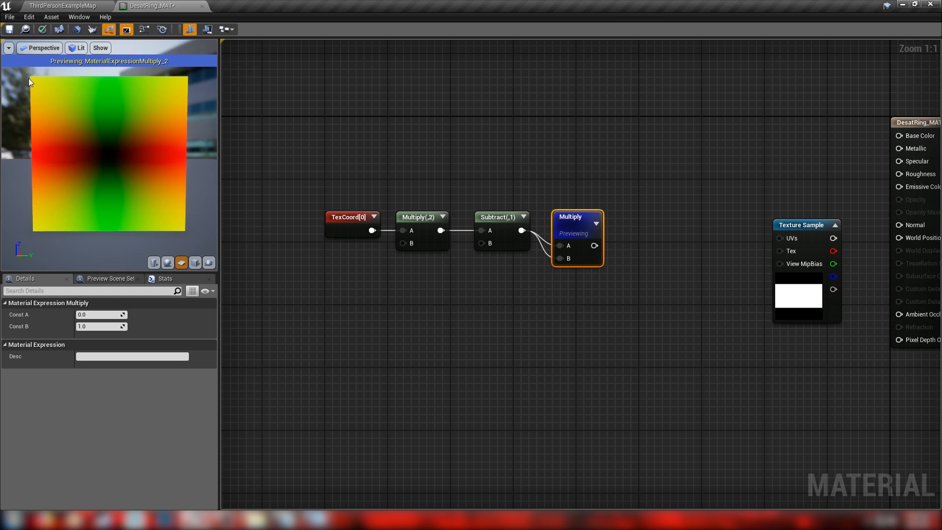
pyautogui.moveTo(67, 80)
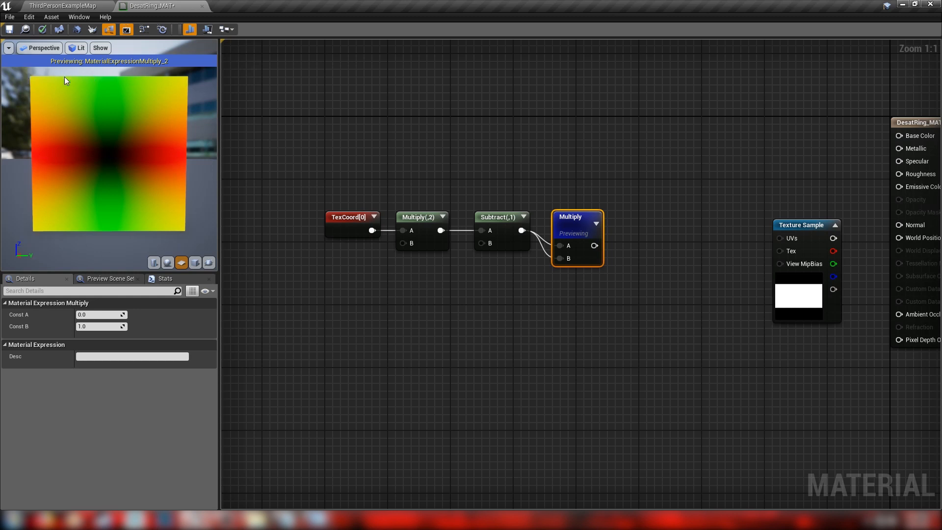
pyautogui.moveTo(47, 83)
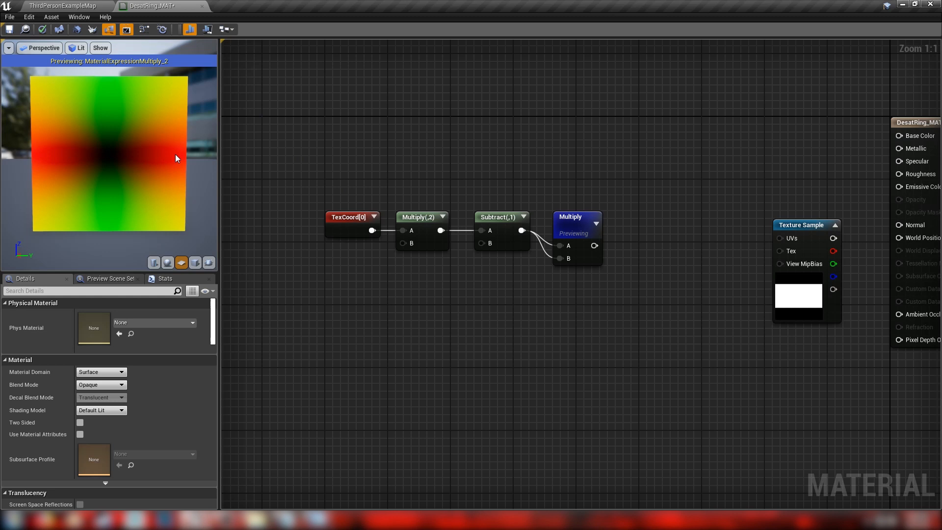
pyautogui.moveTo(118, 88)
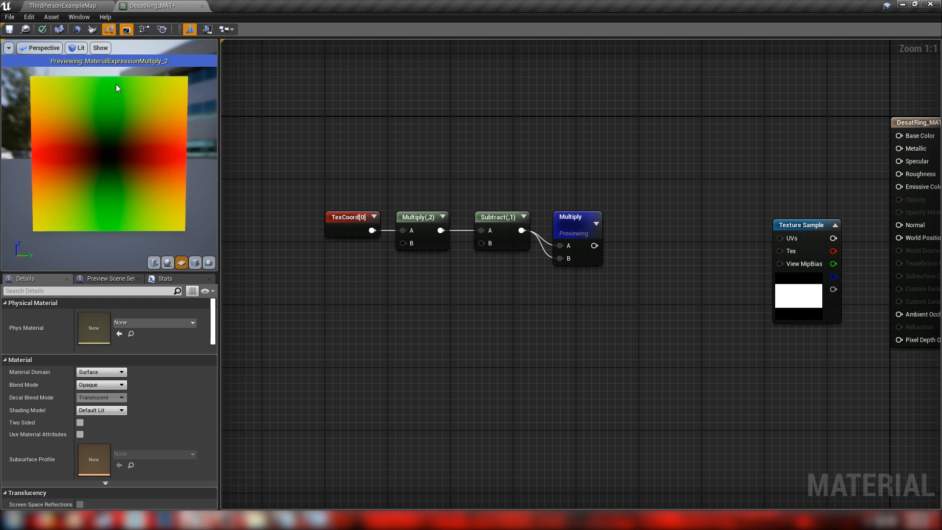
pyautogui.moveTo(105, 218)
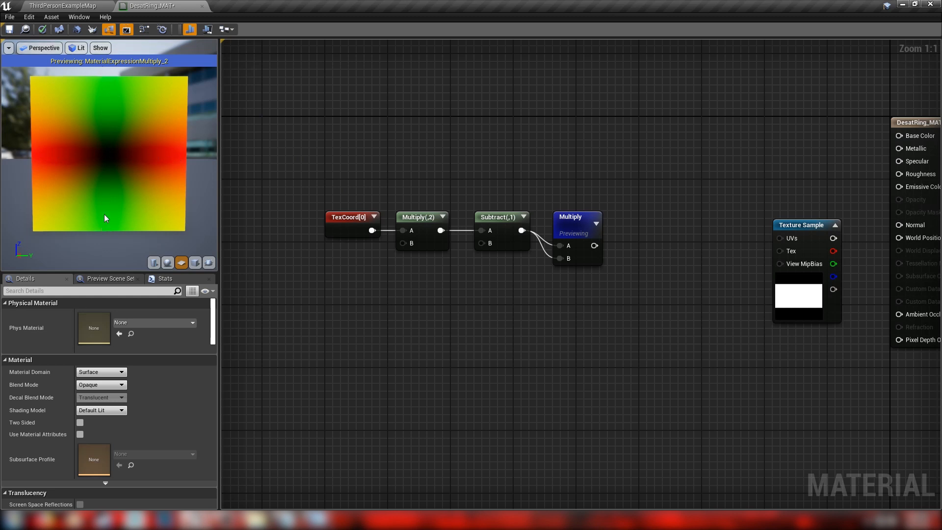
# Step: Stop the Multiply preview, add R and G ComponentMask nodes, and wire Multiply into them
pyautogui.rightClick(486, 216)
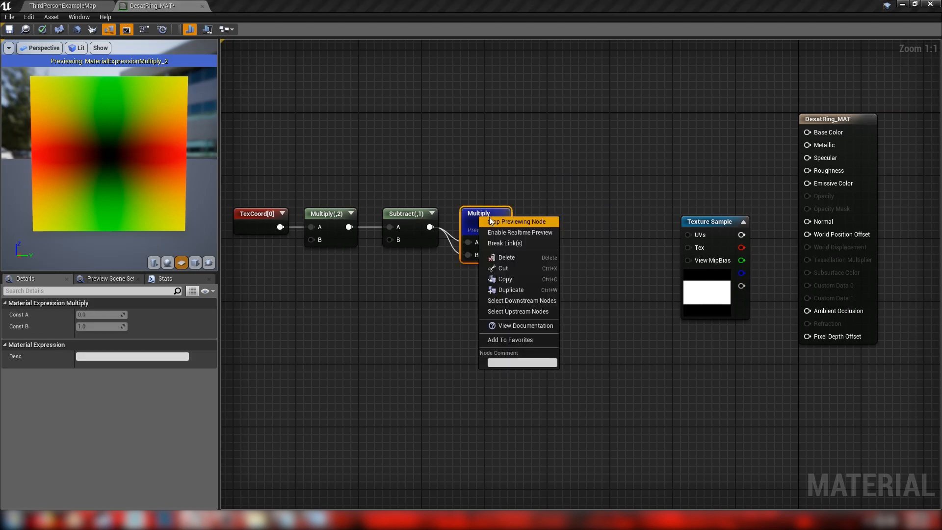
pyautogui.click(518, 221)
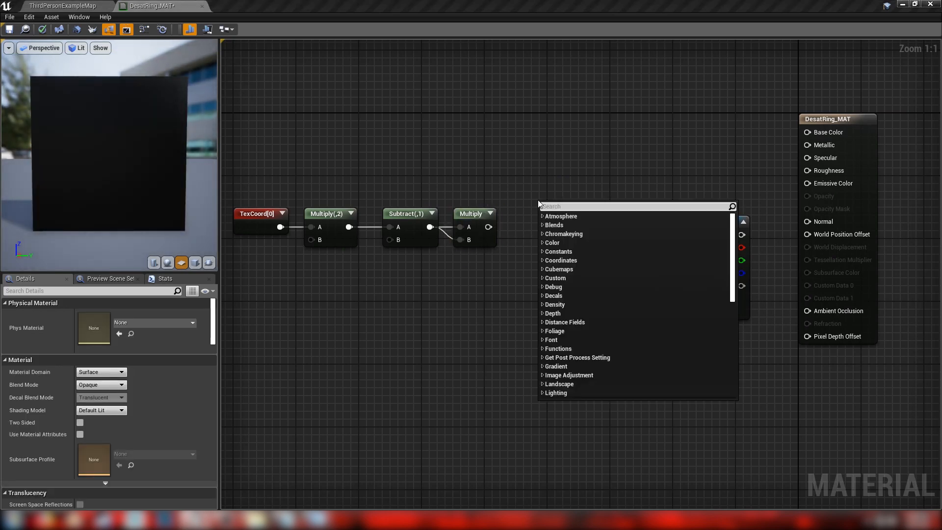
pyautogui.write('mask')
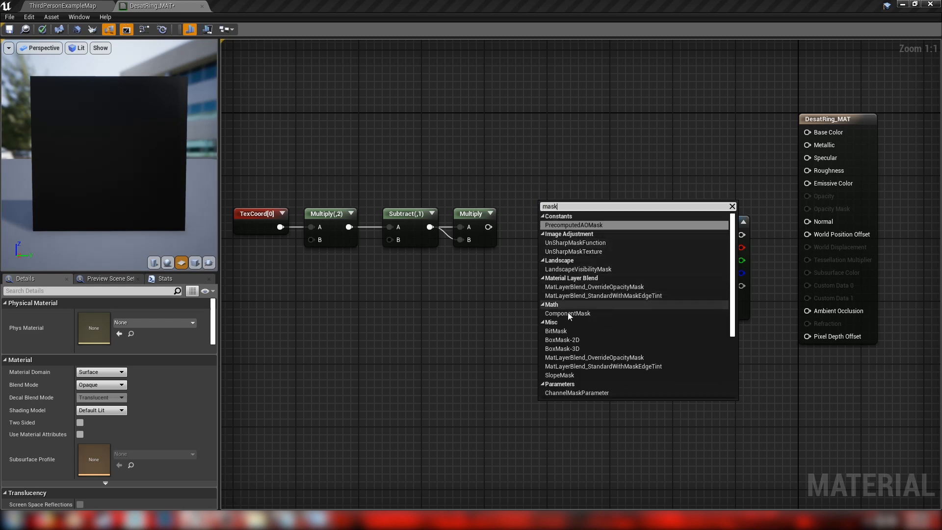
pyautogui.click(567, 313)
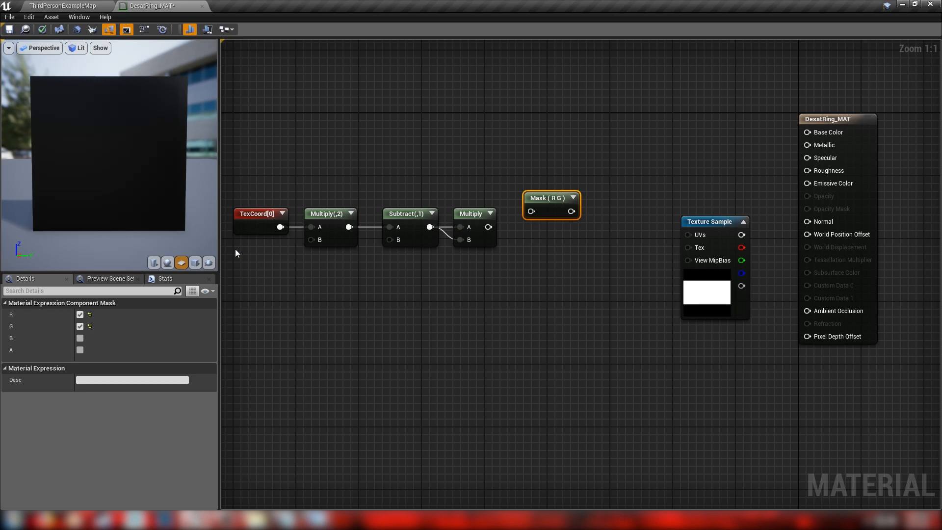
pyautogui.moveTo(80, 326)
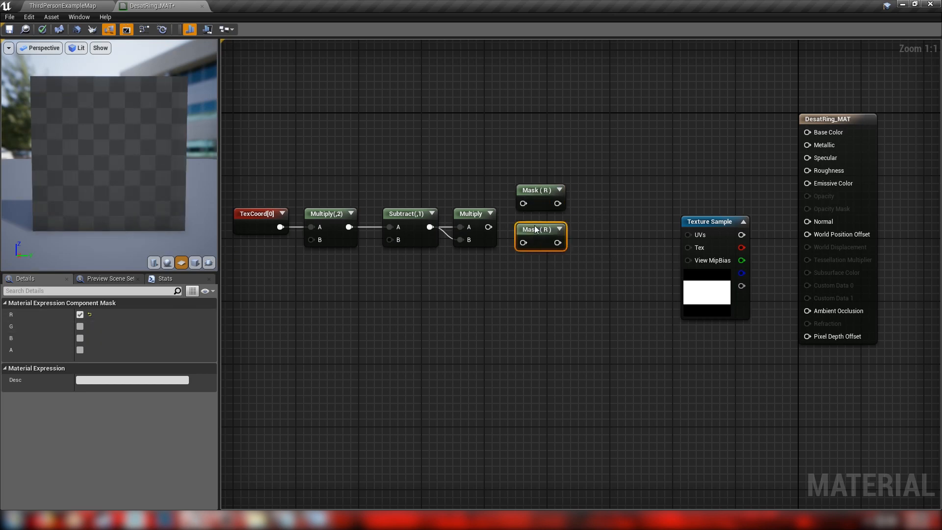
pyautogui.click(80, 326)
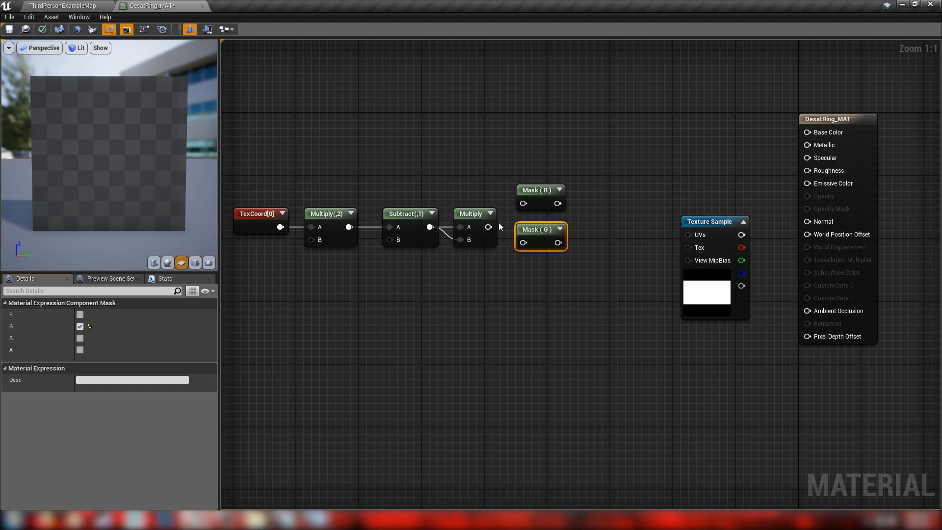
pyautogui.moveTo(497, 227); pyautogui.dragTo(522, 242)
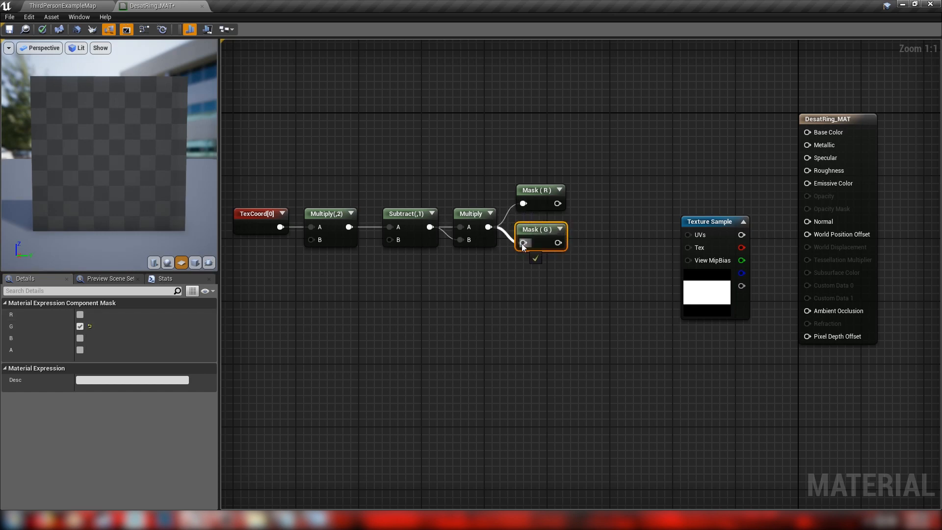
# Step: Preview the squared result and the R channel mask in turn, then stop previewing
pyautogui.click(470, 214)
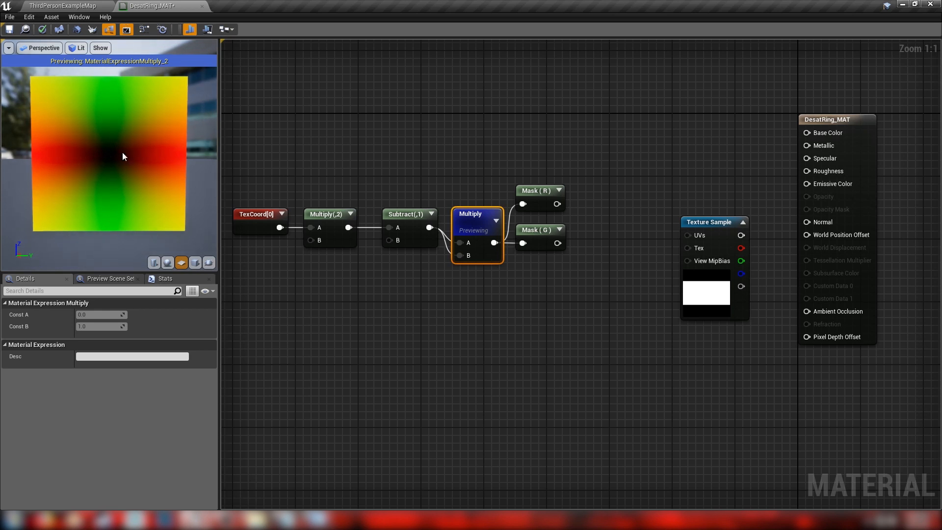
pyautogui.rightClick(474, 214)
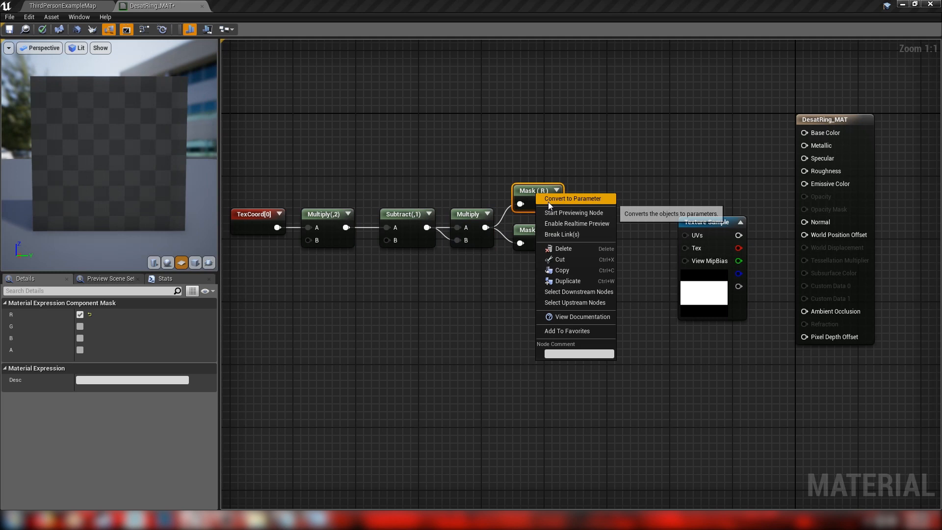
pyautogui.click(574, 213)
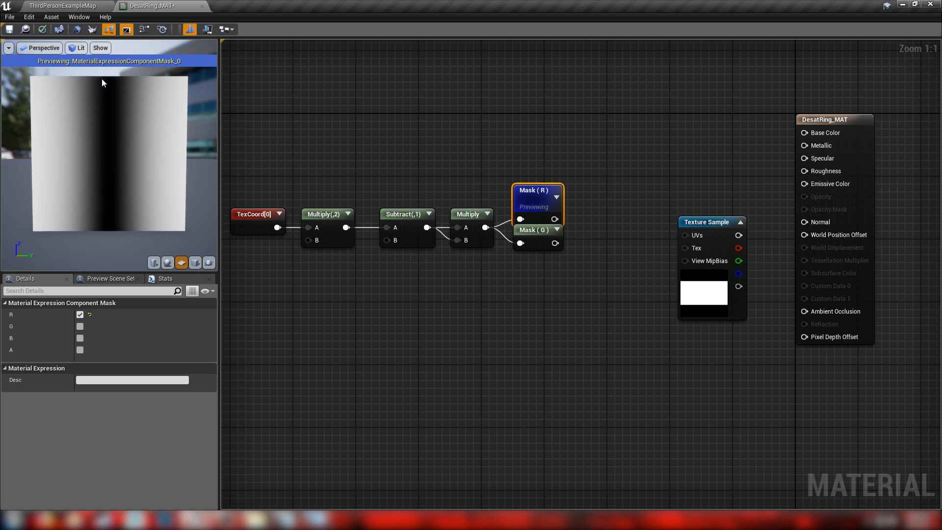
pyautogui.moveTo(110, 133)
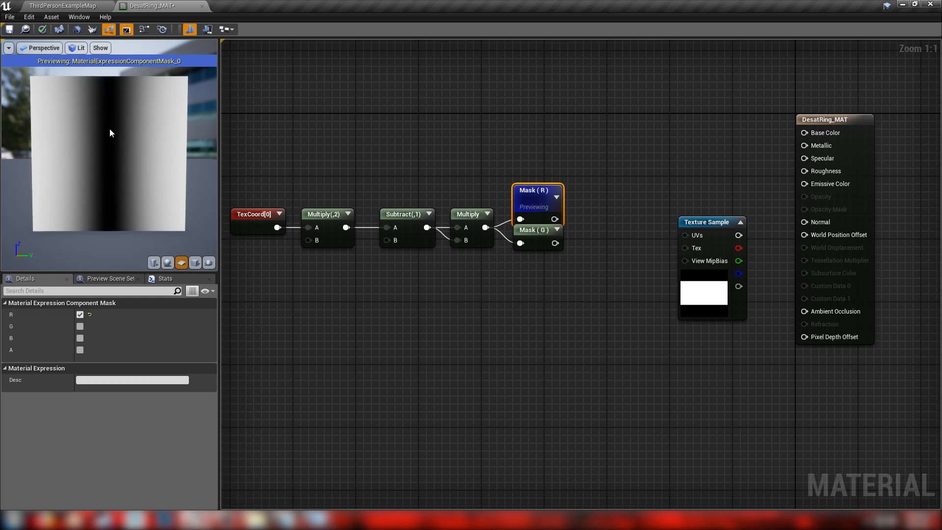
pyautogui.rightClick(537, 190)
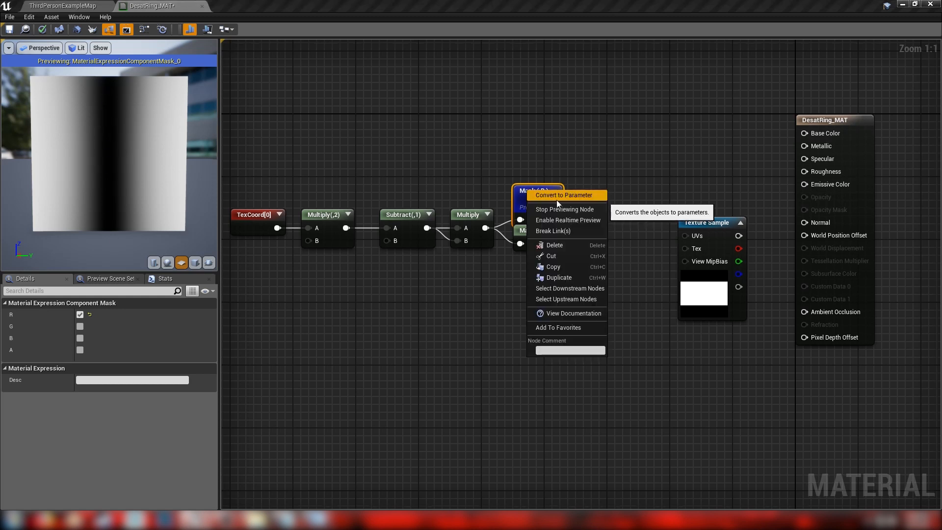
pyautogui.moveTo(562, 209)
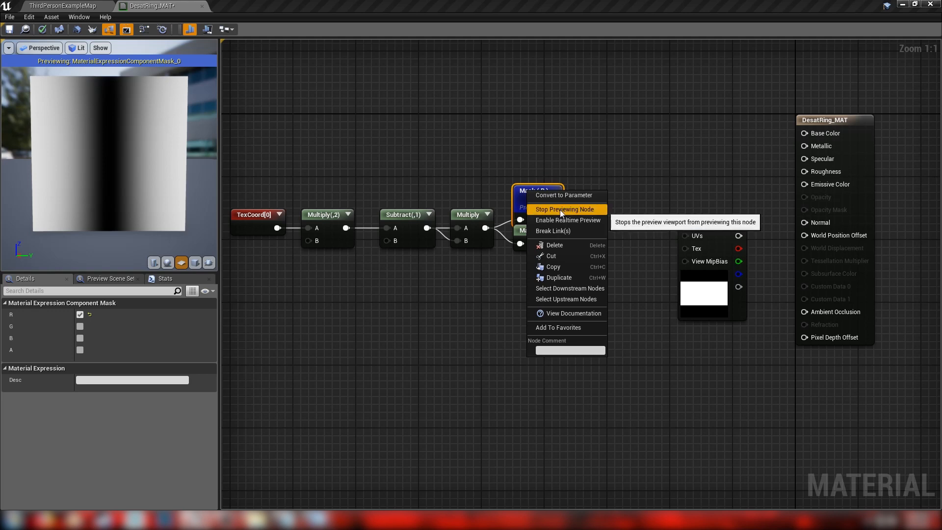
pyautogui.click(565, 209)
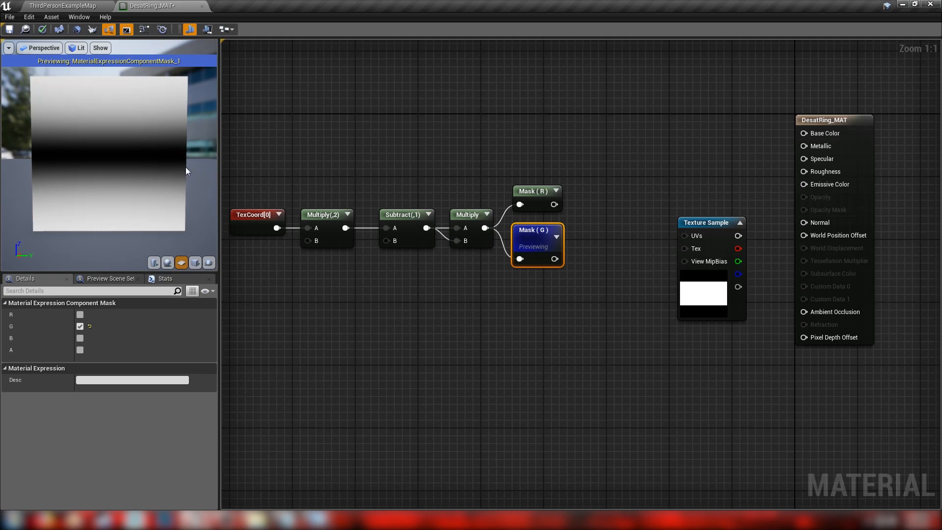
pyautogui.moveTo(536, 234)
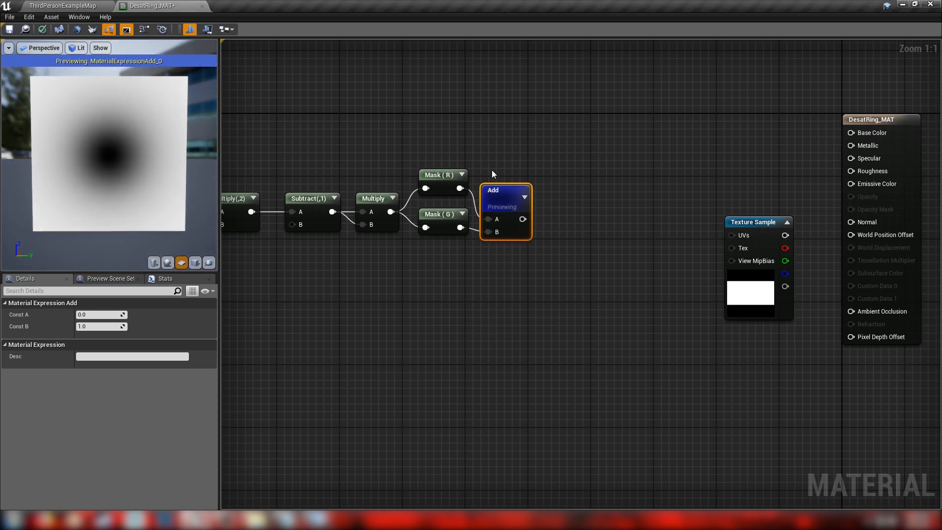
# Step: Stop previewing the summed masks and place an Expand Speed scalar parameter node
pyautogui.click(601, 241)
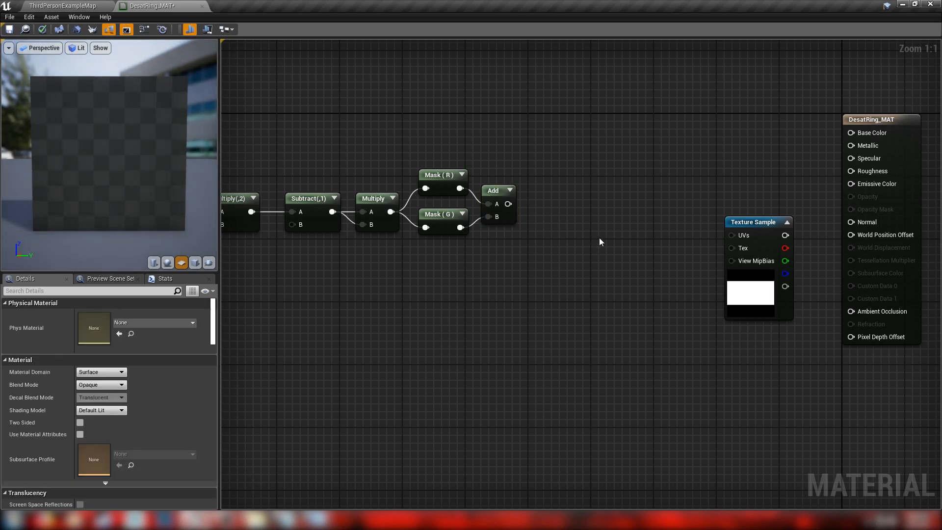
pyautogui.click(609, 237)
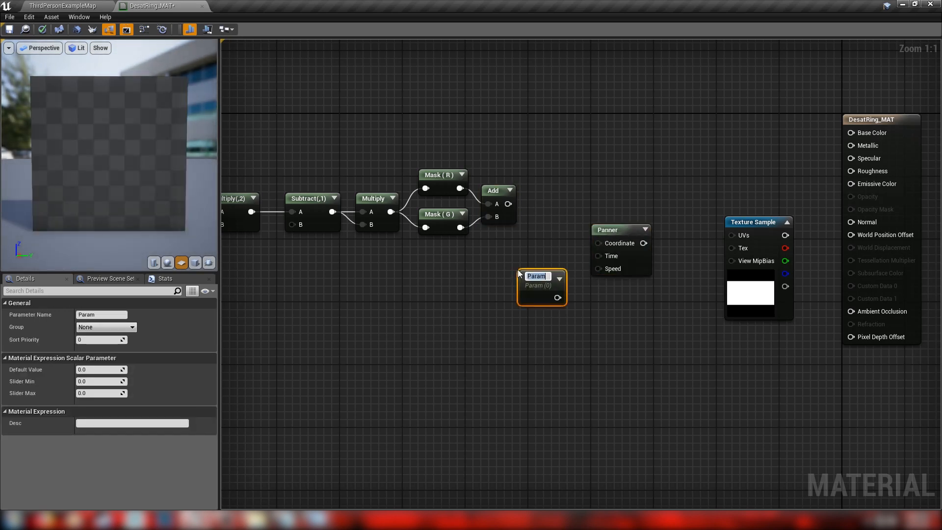
pyautogui.write('Expand Speed')
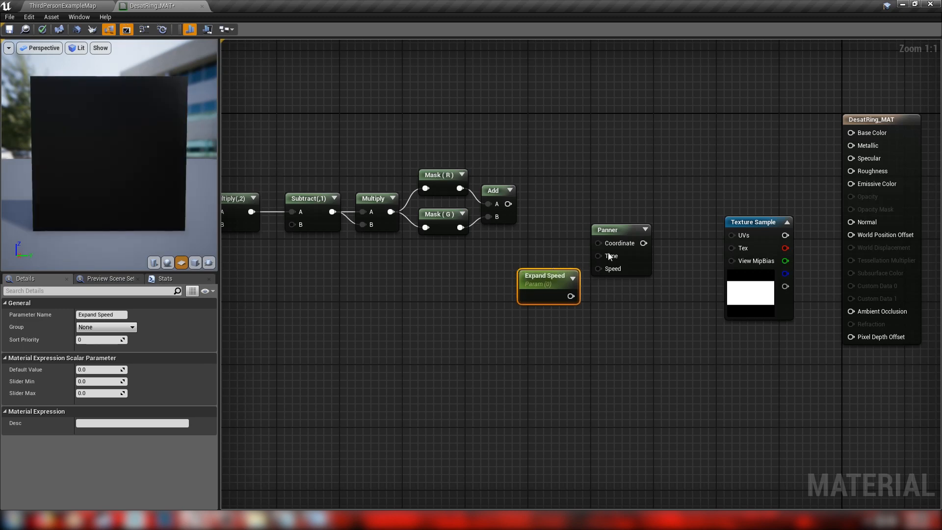
pyautogui.moveTo(546, 282); pyautogui.dragTo(511, 283)
pyautogui.write('Divisions')
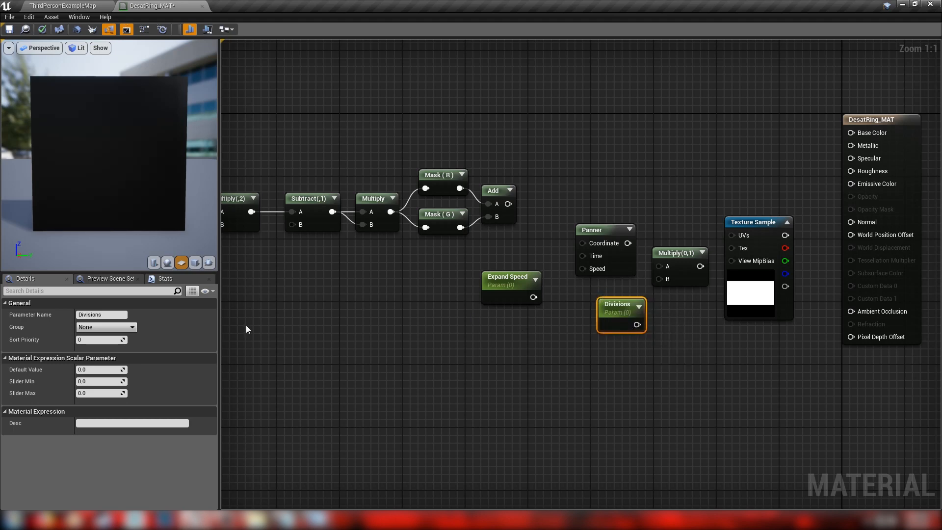
pyautogui.click(507, 277)
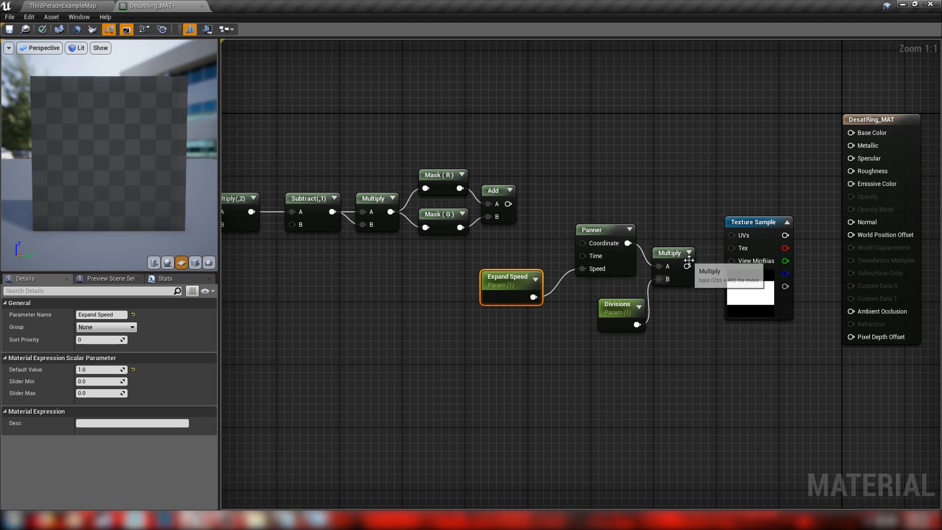
pyautogui.moveTo(546, 225)
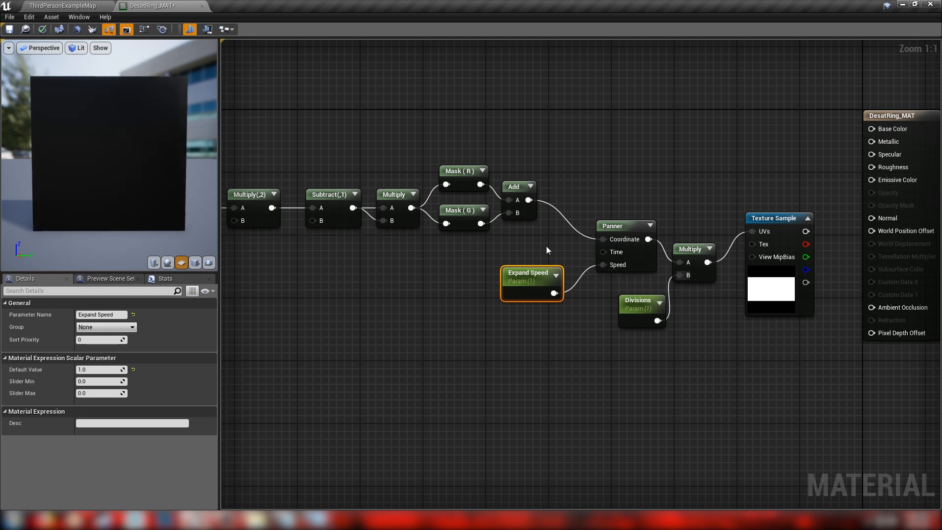
# Step: Preview the Texture Sample ring output and begin inserting the Sqrt node
pyautogui.rightClick(773, 218)
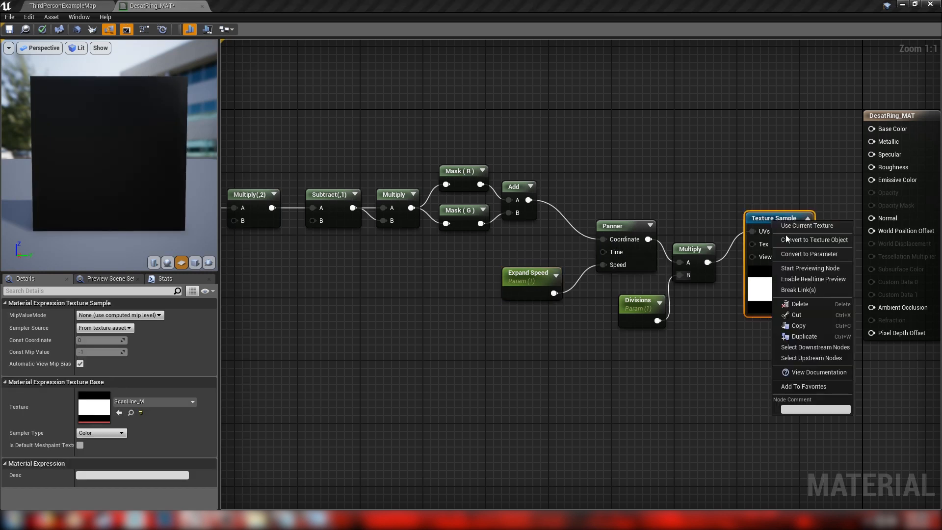
pyautogui.click(810, 268)
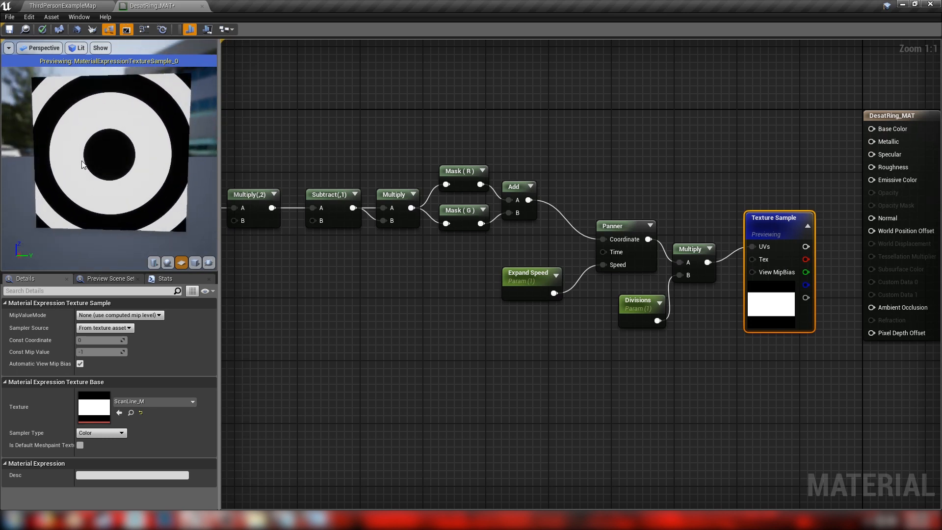
pyautogui.click(530, 273)
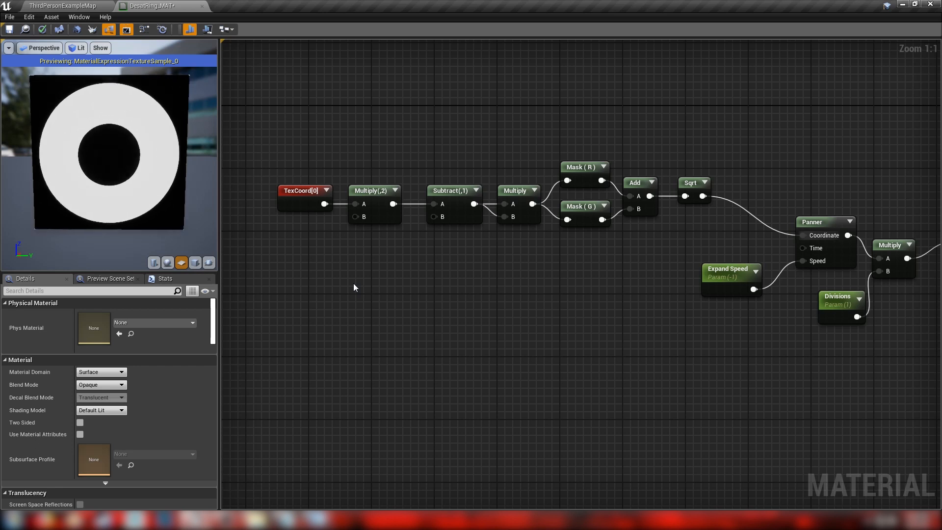
# Step: Copy the coordinate nodes for a second TexCoord branch, wire it in, and set Expand Speed to 1
pyautogui.moveTo(261, 158); pyautogui.dragTo(513, 246)
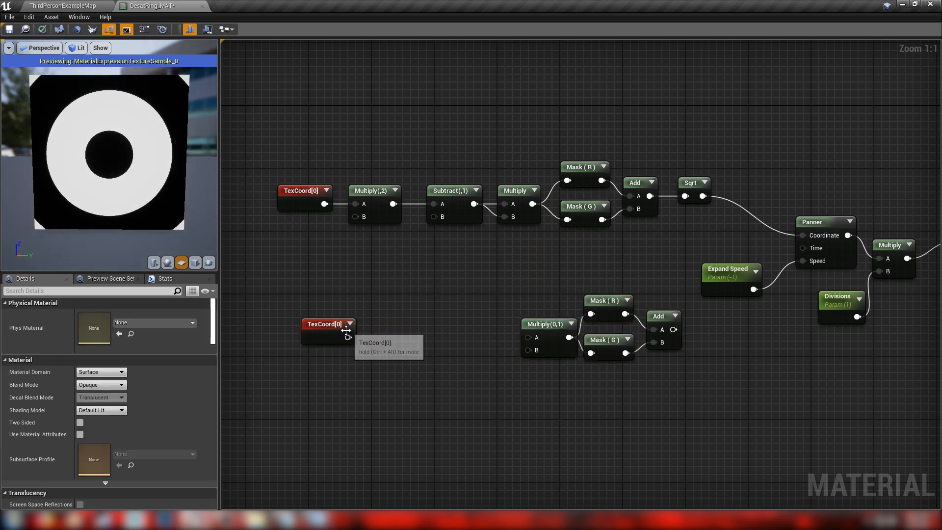
pyautogui.moveTo(348, 337); pyautogui.dragTo(528, 338)
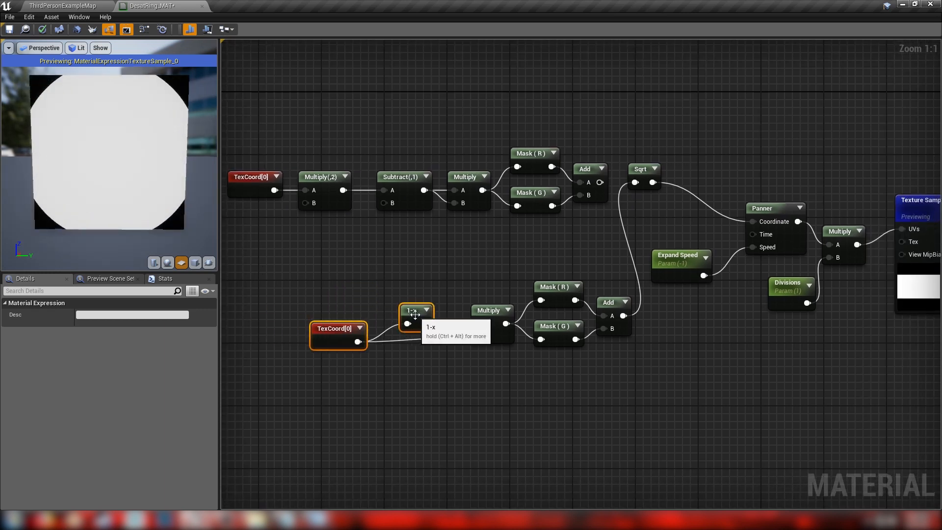
pyautogui.click(678, 259)
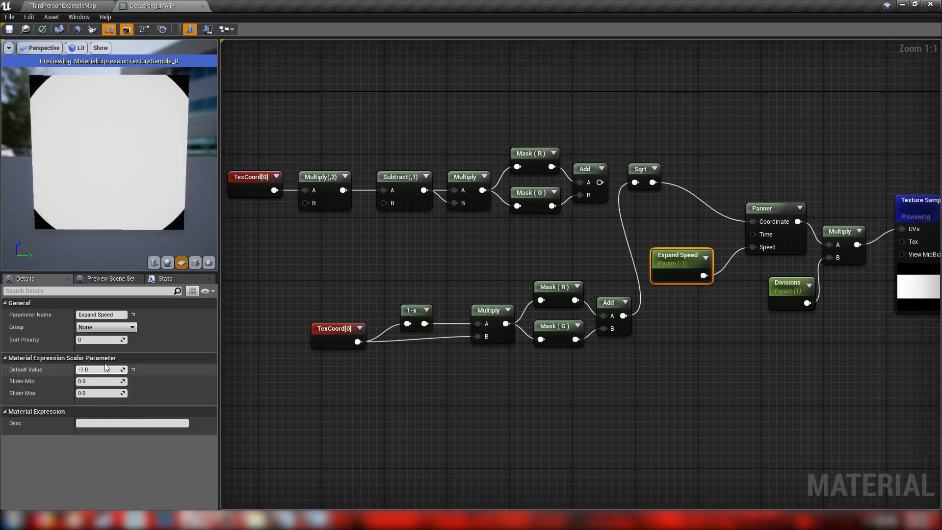
pyautogui.write('1.0')
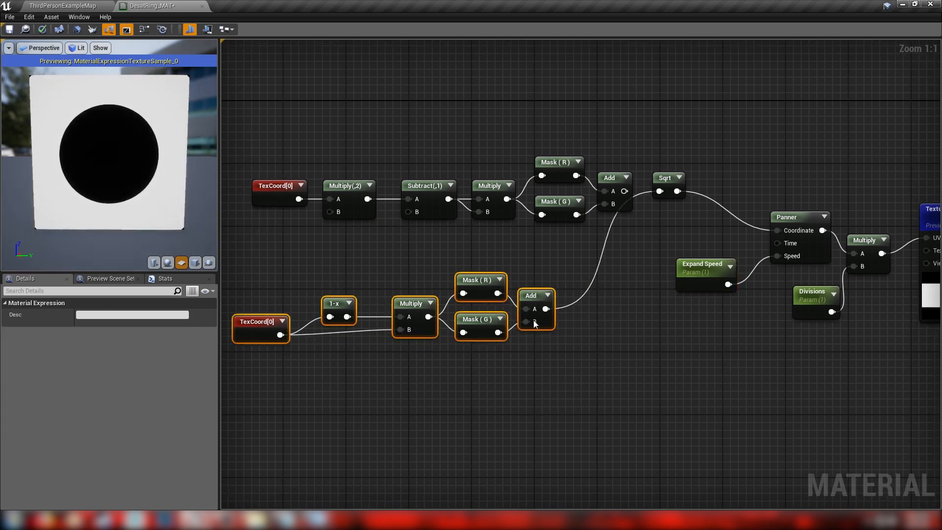
pyautogui.moveTo(625, 191)
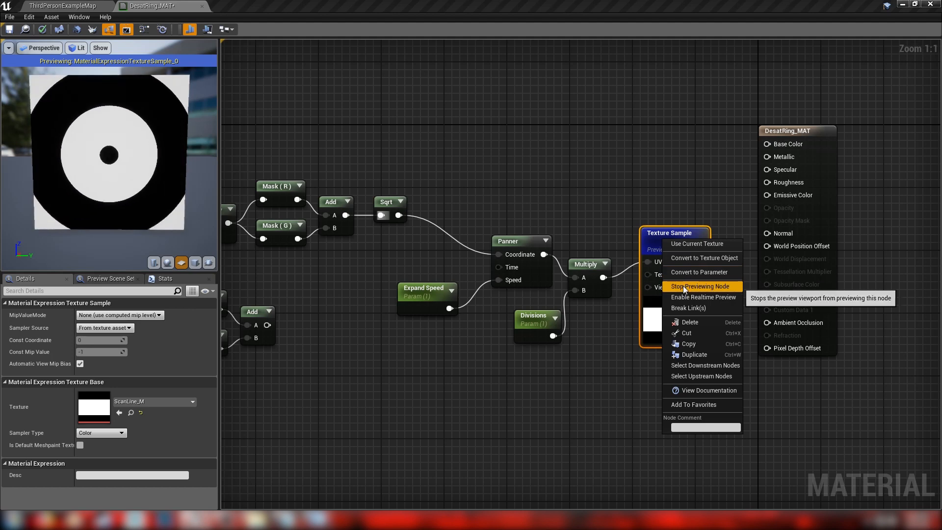
# Step: Stop previewing the ring texture and set the Material Domain to Post Process
pyautogui.click(698, 286)
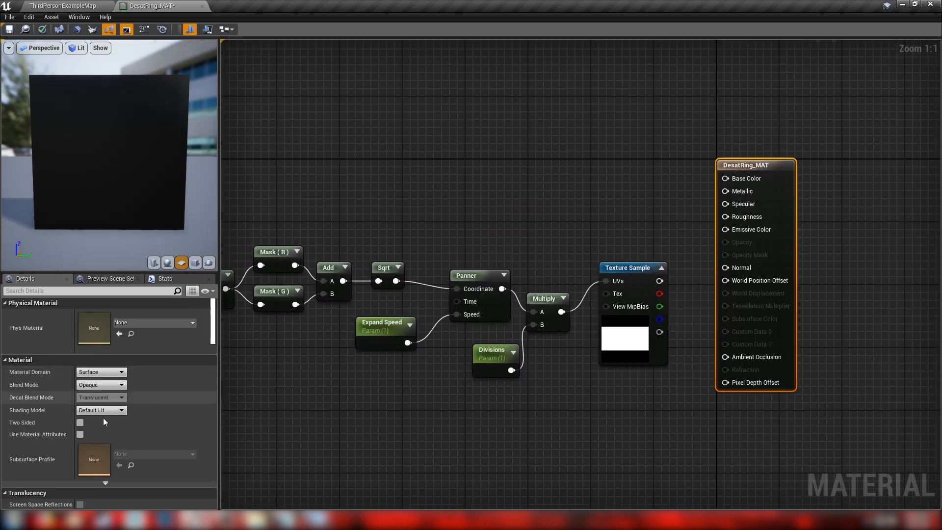
pyautogui.click(100, 372)
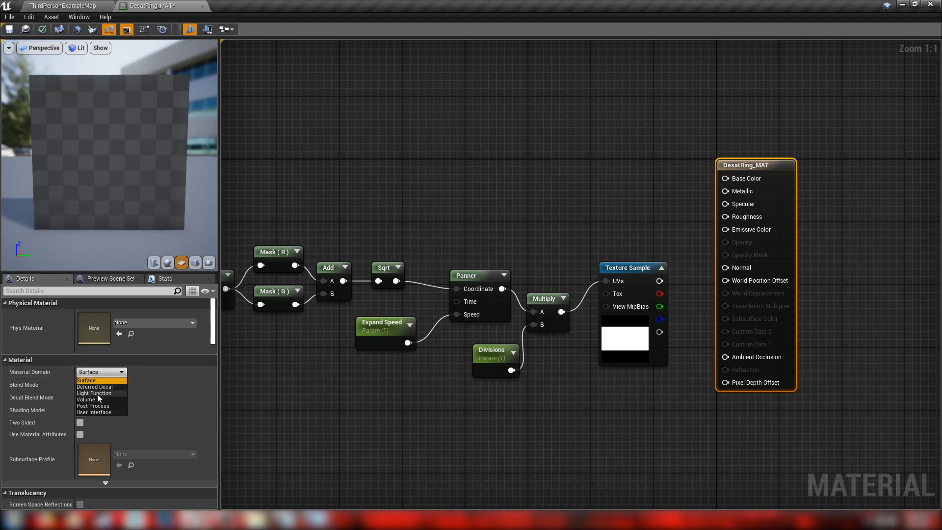
pyautogui.click(92, 406)
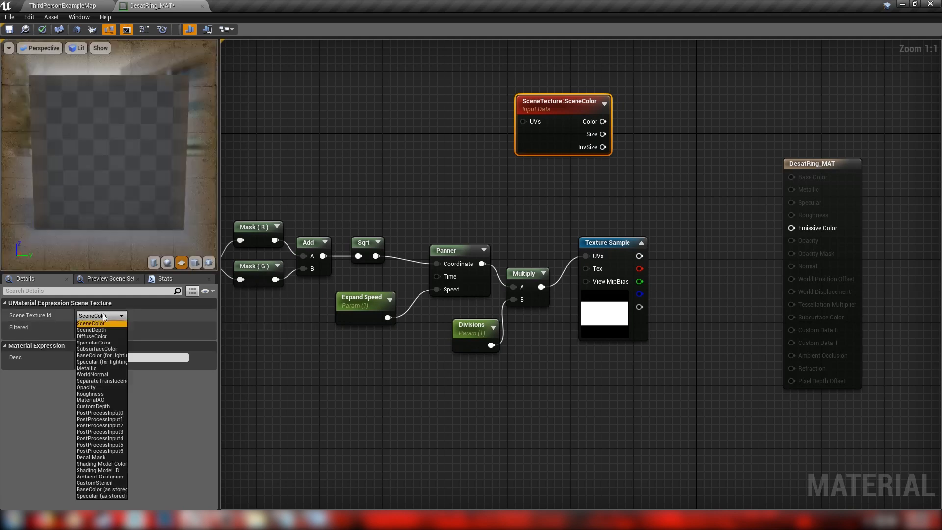
# Step: Set Scene Texture Id to PostProcessInput0 and wire its Color into Emissive Color
pyautogui.click(100, 413)
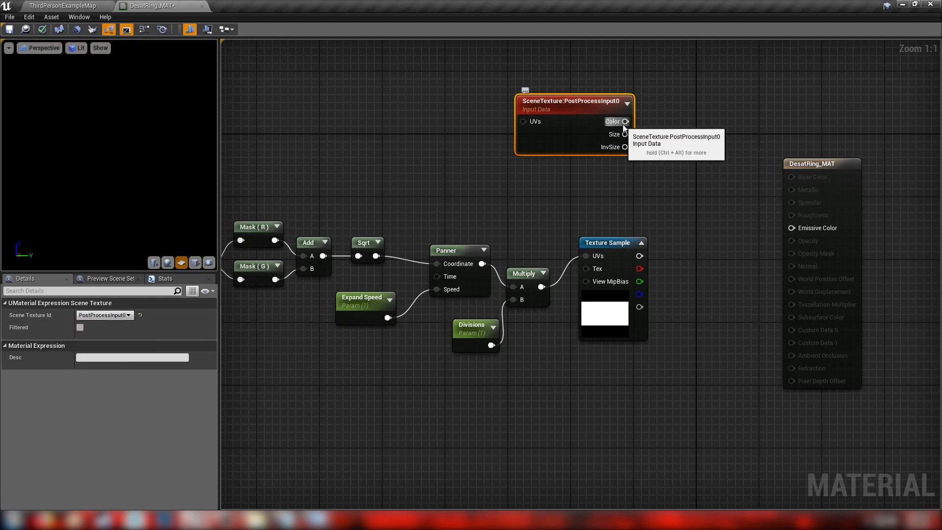
pyautogui.moveTo(627, 121); pyautogui.dragTo(793, 227)
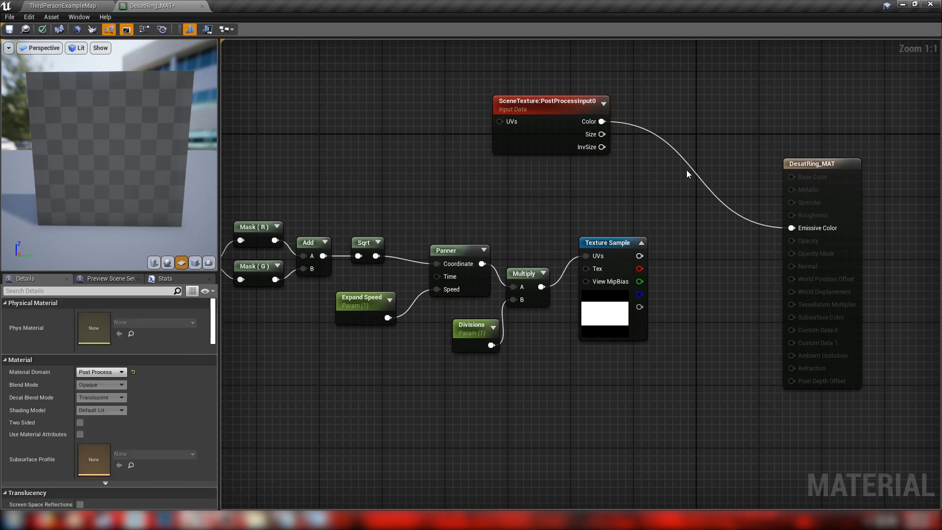
pyautogui.moveTo(692, 153)
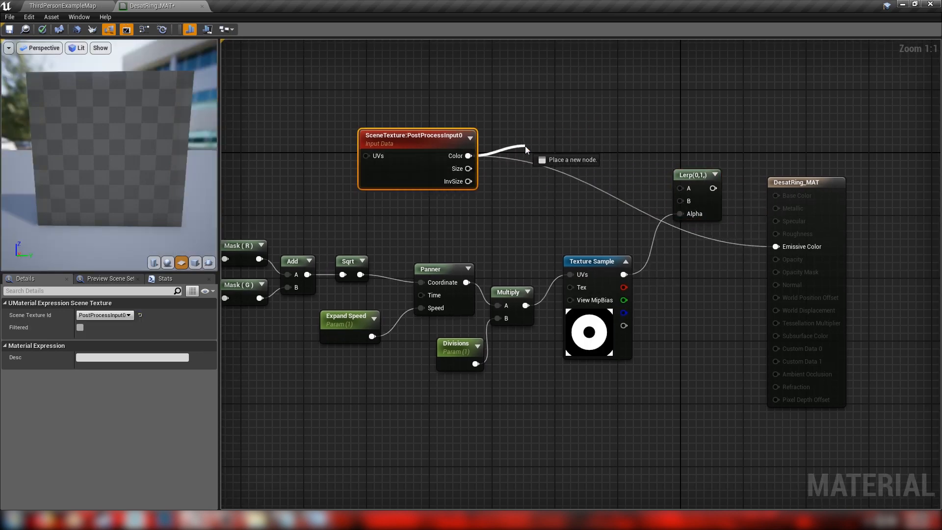
# Step: Add a Desaturation node from the scene colour and set Expand Speed's default to -1
pyautogui.click(526, 147)
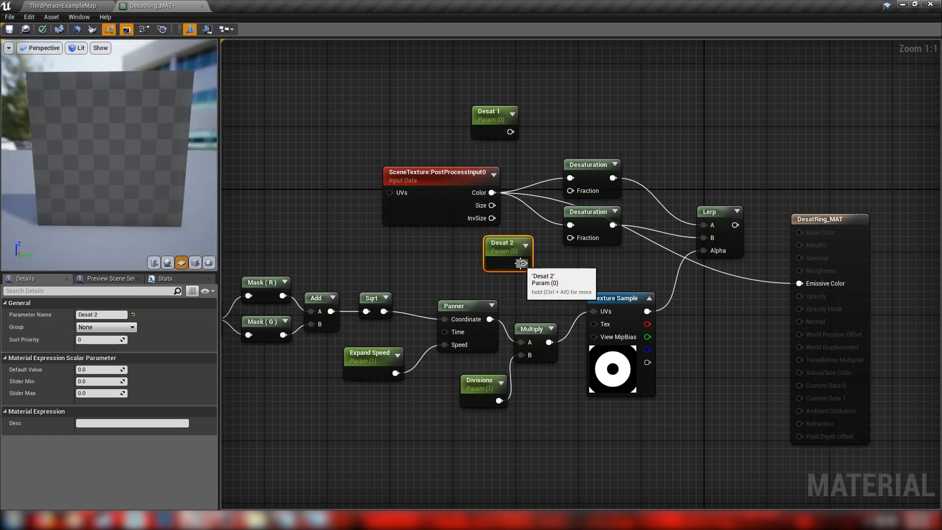
pyautogui.moveTo(447, 114)
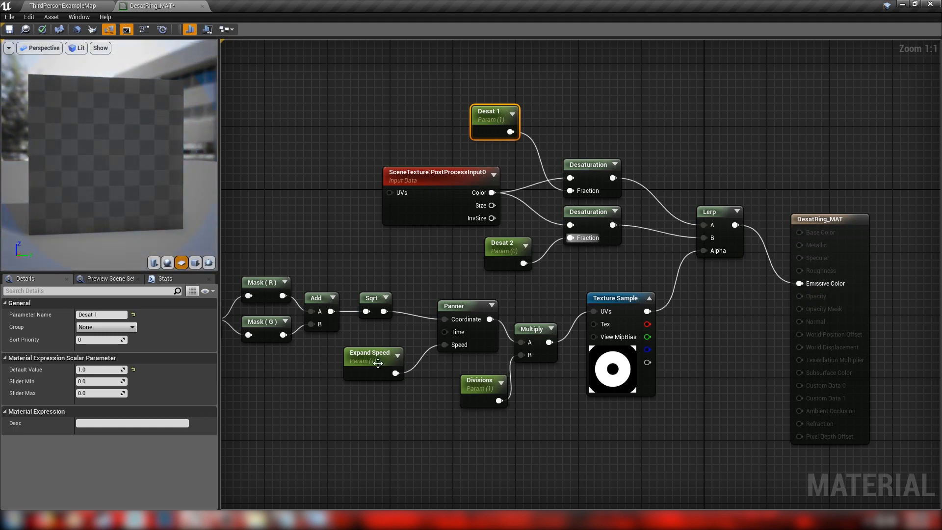
pyautogui.click(369, 353)
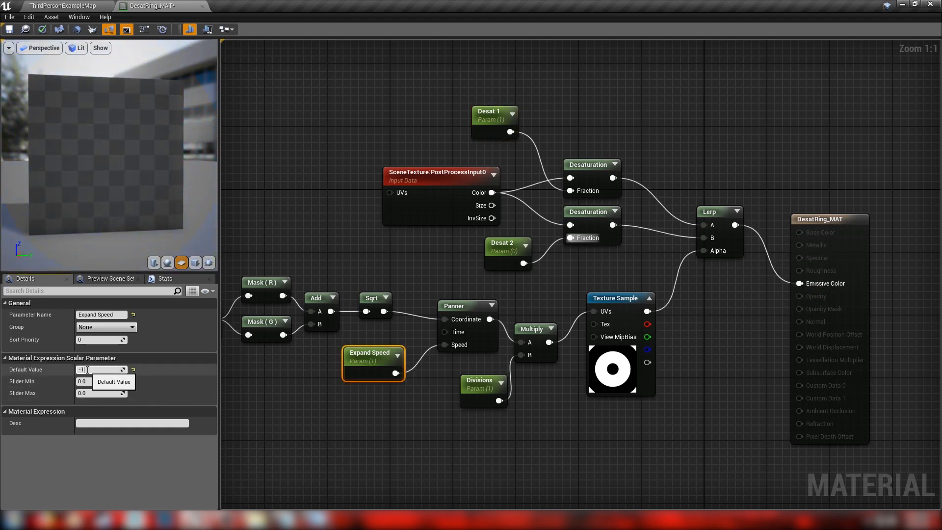
pyautogui.press('Enter')
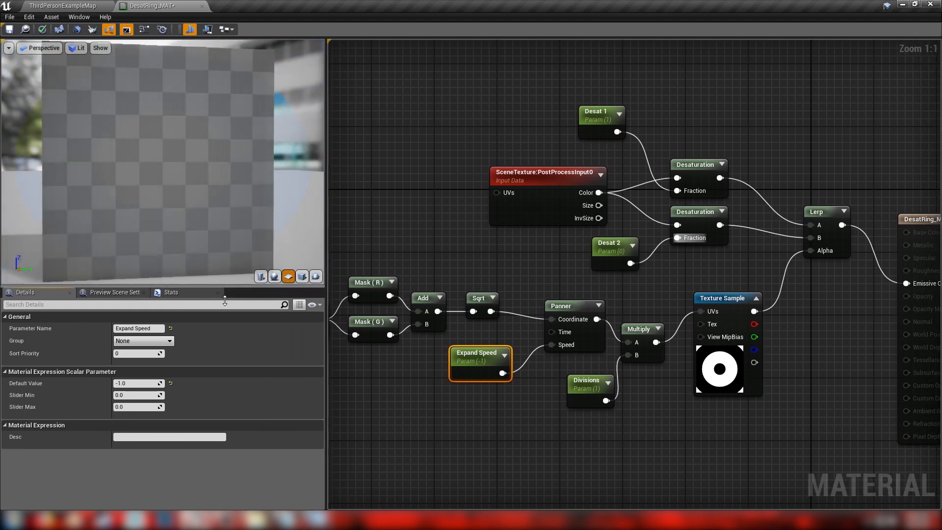
# Step: Test the Desat parameters in the preview, then enter 1.0 as Desat 1's default value
pyautogui.click(609, 247)
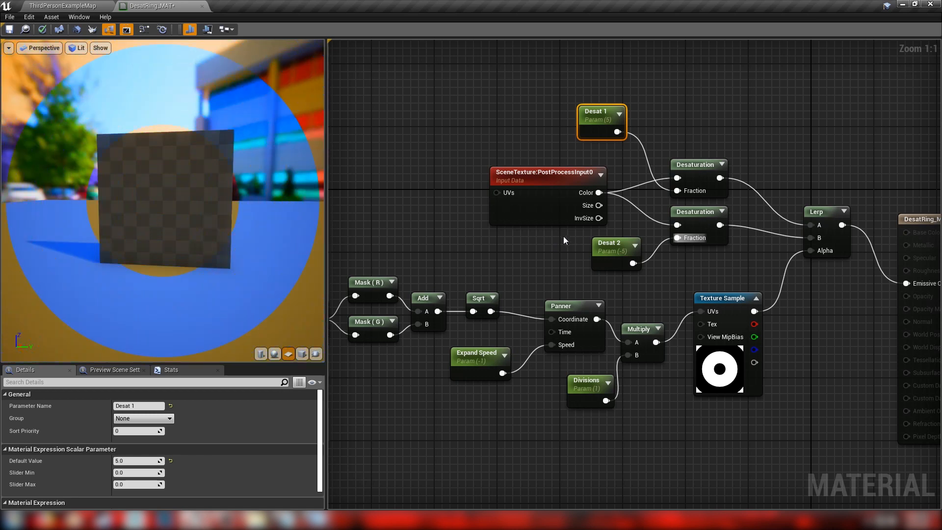
pyautogui.click(610, 243)
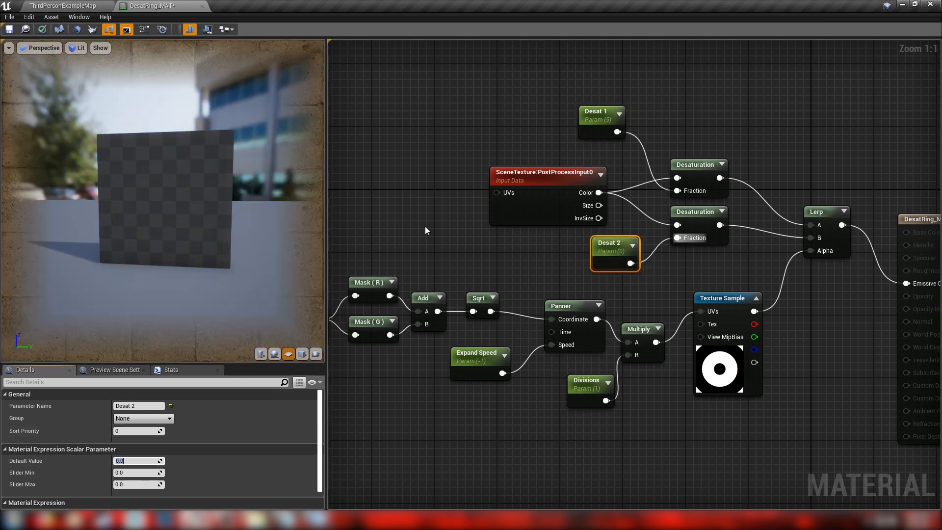
pyautogui.click(600, 111)
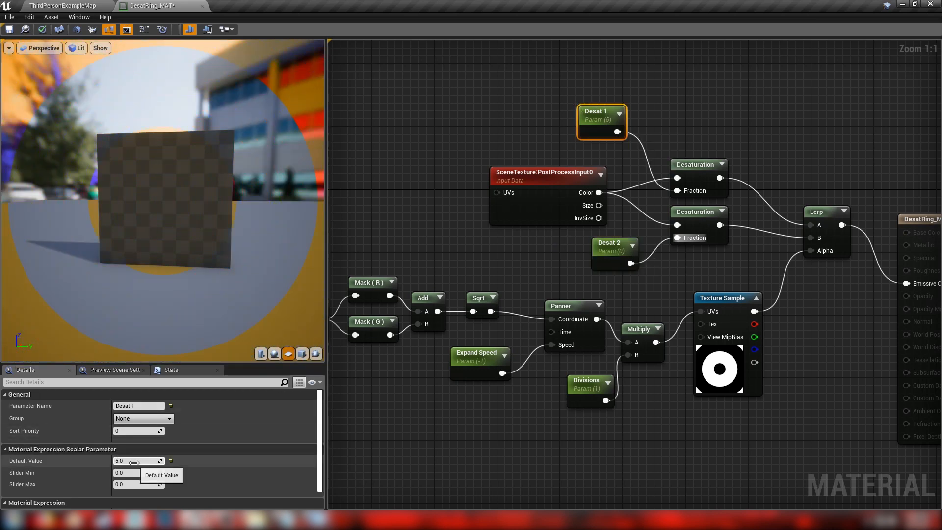
pyautogui.write('1.0')
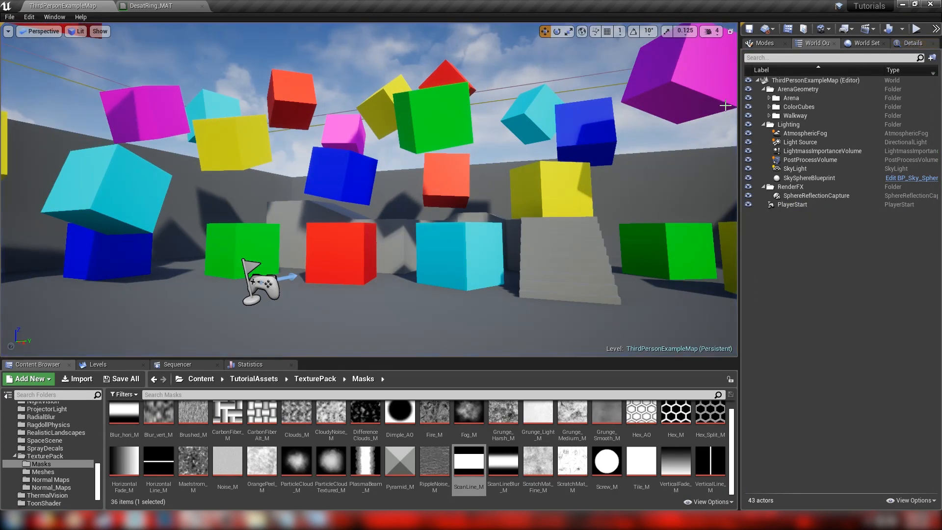
# Step: Select the PostProcessVolume, filter its Details by 'mat', and create a DesatRing_MAT material instance
pyautogui.click(810, 160)
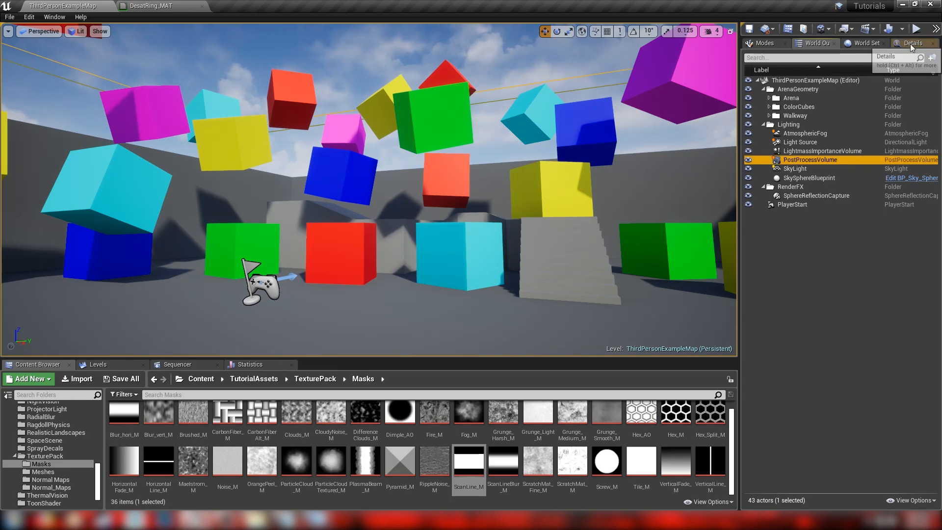
pyautogui.write('mat')
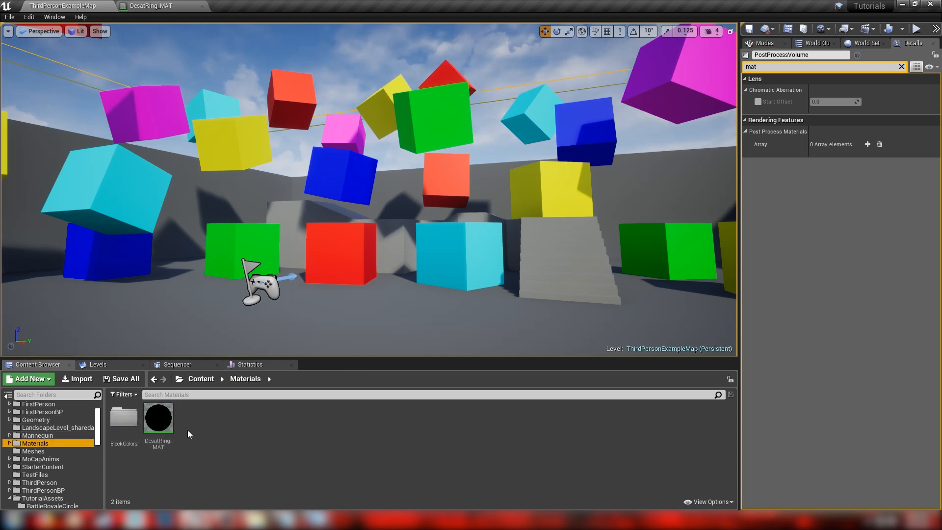
pyautogui.rightClick(158, 418)
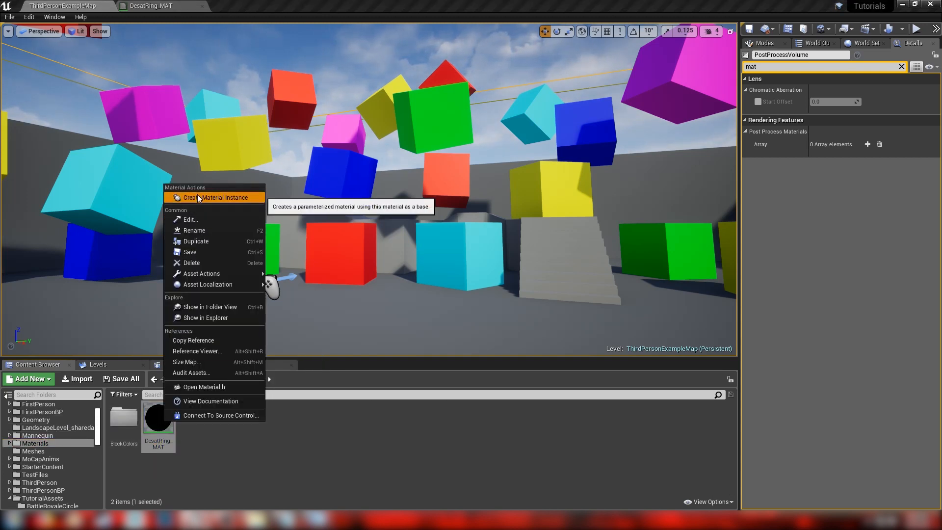
pyautogui.click(214, 197)
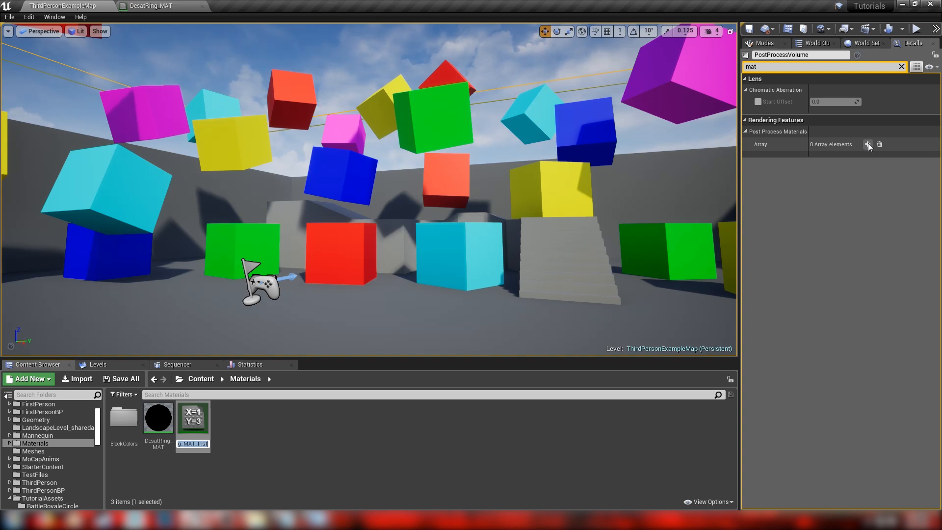
# Step: Add a post-process material element to the volume and assign DesatRing_MAT_Inst to it
pyautogui.click(868, 145)
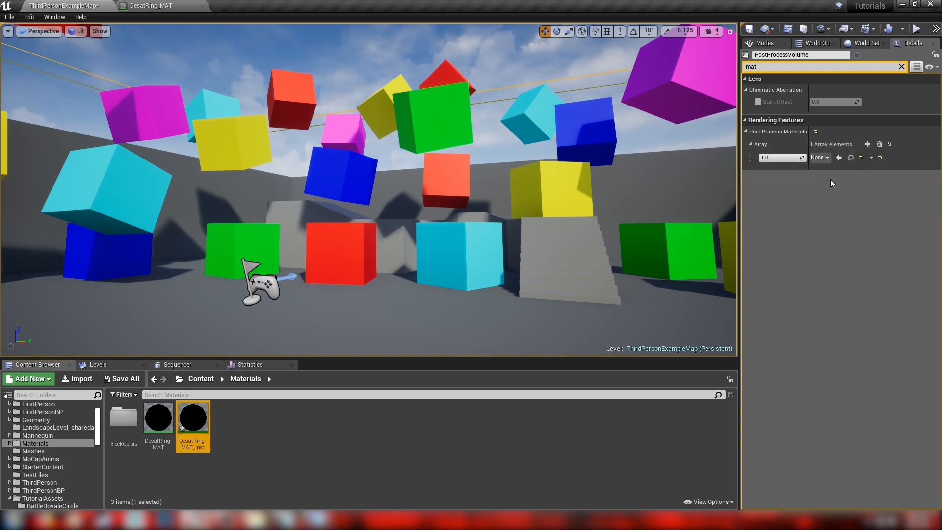
pyautogui.click(820, 157)
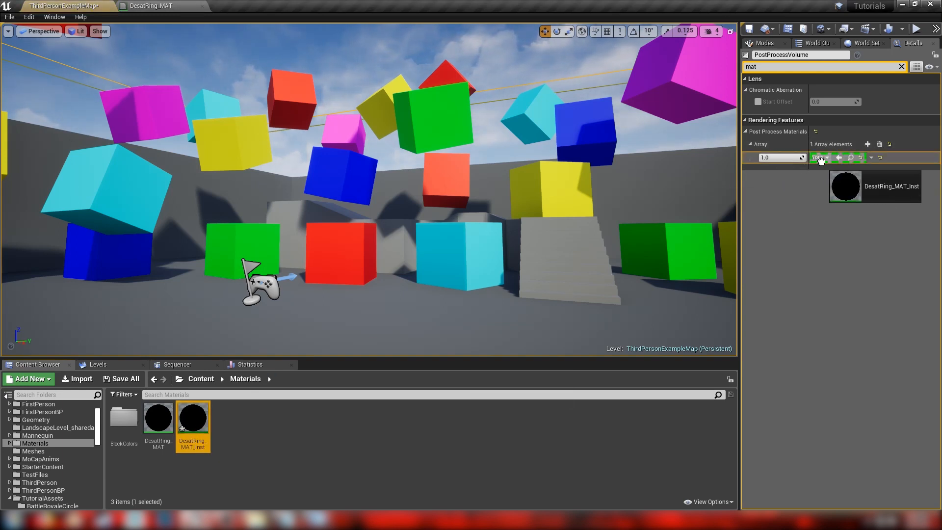
pyautogui.click(820, 157)
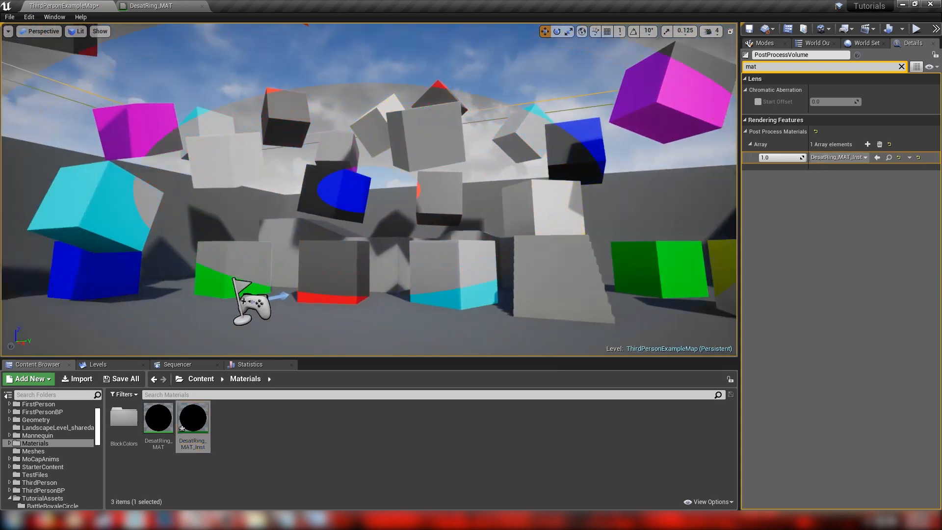
# Step: In DesatRing_MAT_Inst, raise Divisions to about 1.89 and set Expand Speed near -2.09
pyautogui.doubleClick(193, 417)
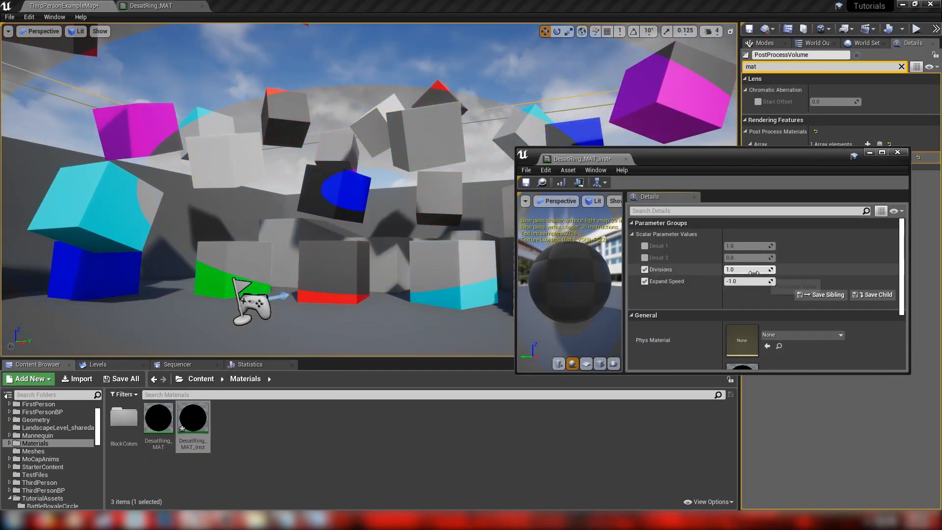
pyautogui.moveTo(748, 269); pyautogui.dragTo(728, 270)
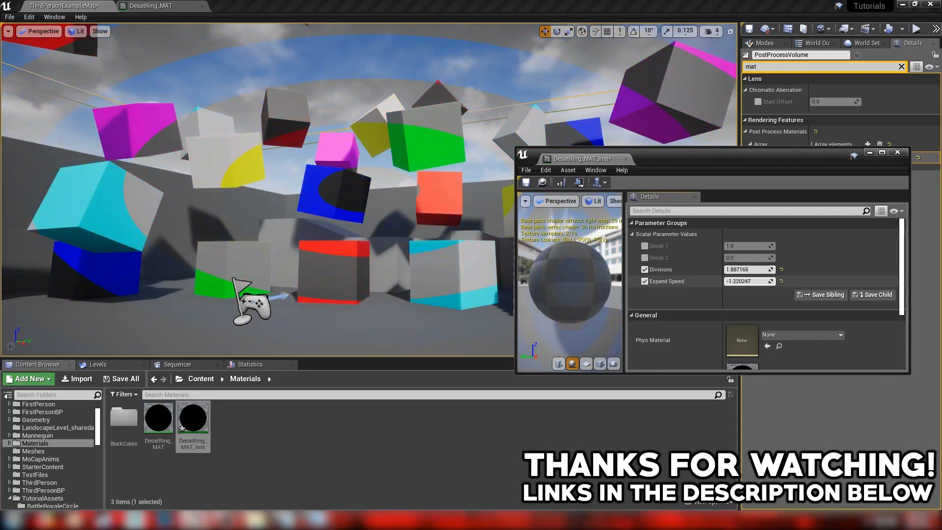
pyautogui.click(749, 281)
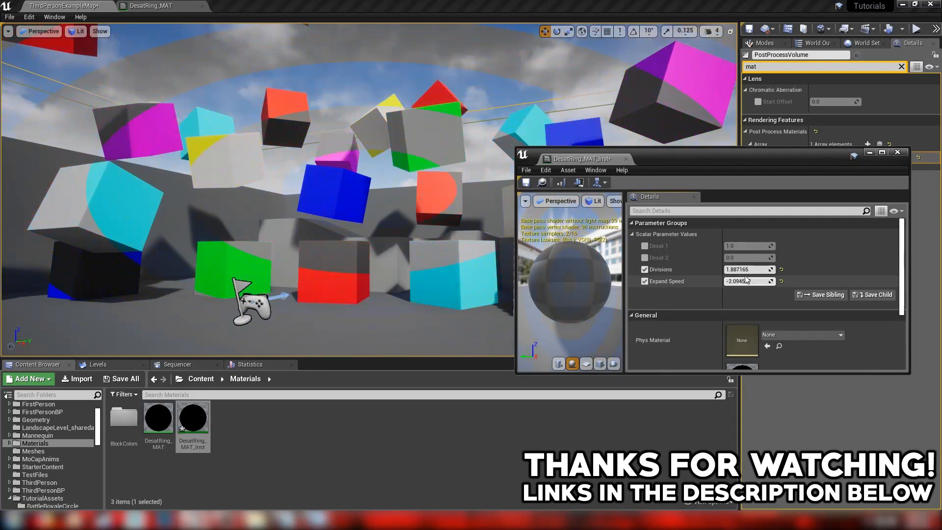